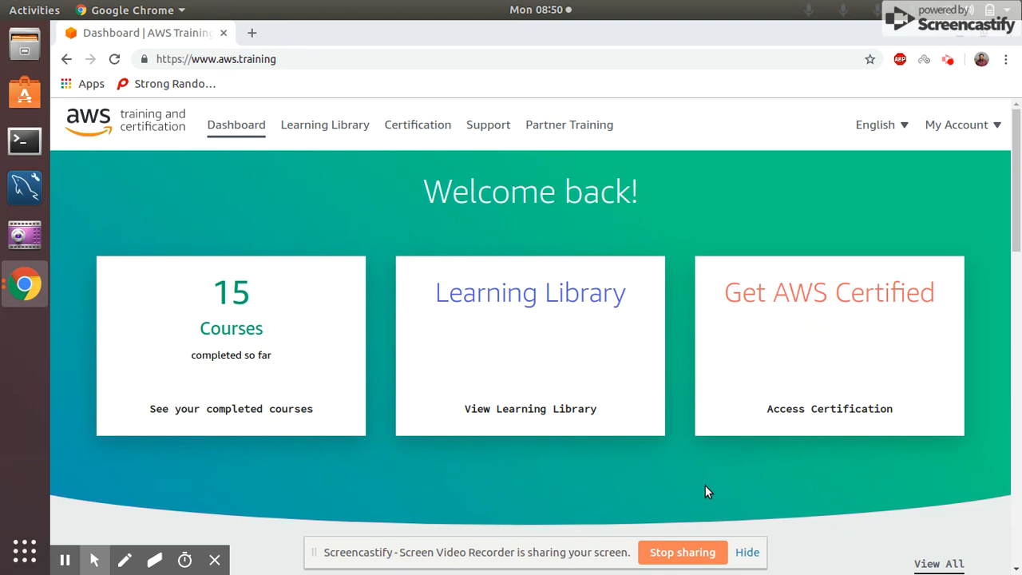
{"action": "mouse_move", "coordinate": [204, 88]}
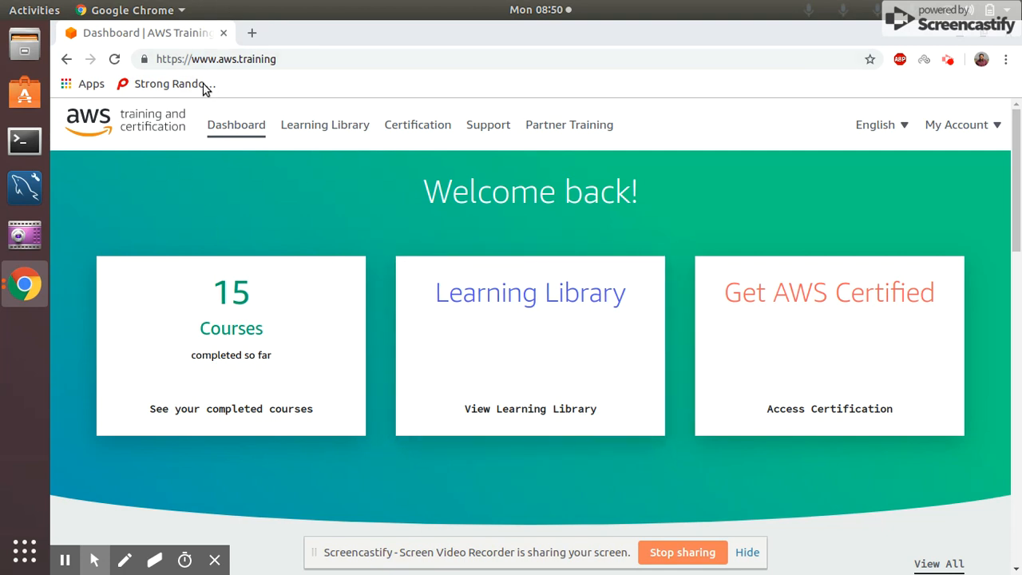
{"action": "mouse_move", "coordinate": [312, 59]}
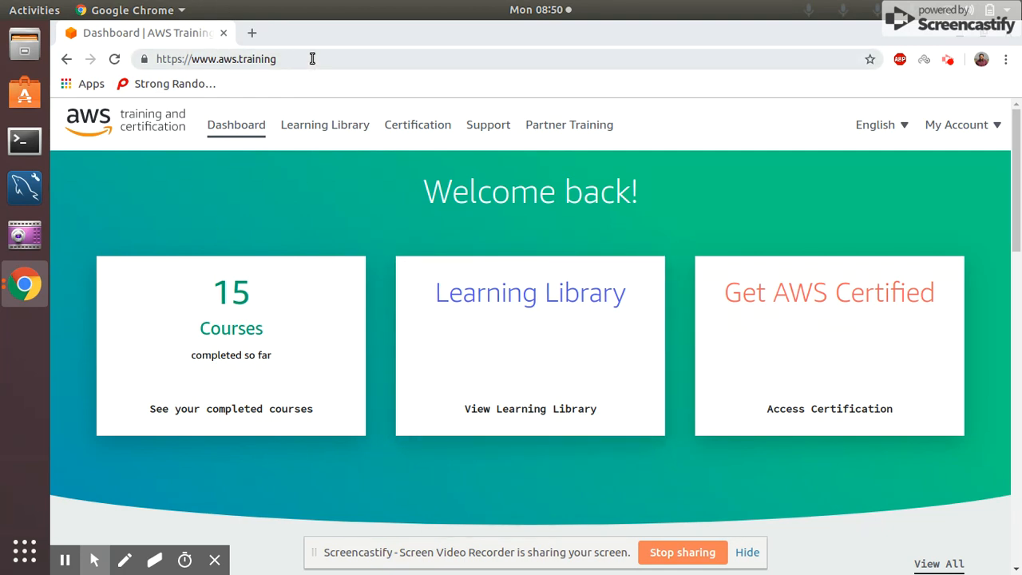
{"action": "mouse_move", "coordinate": [772, 317]}
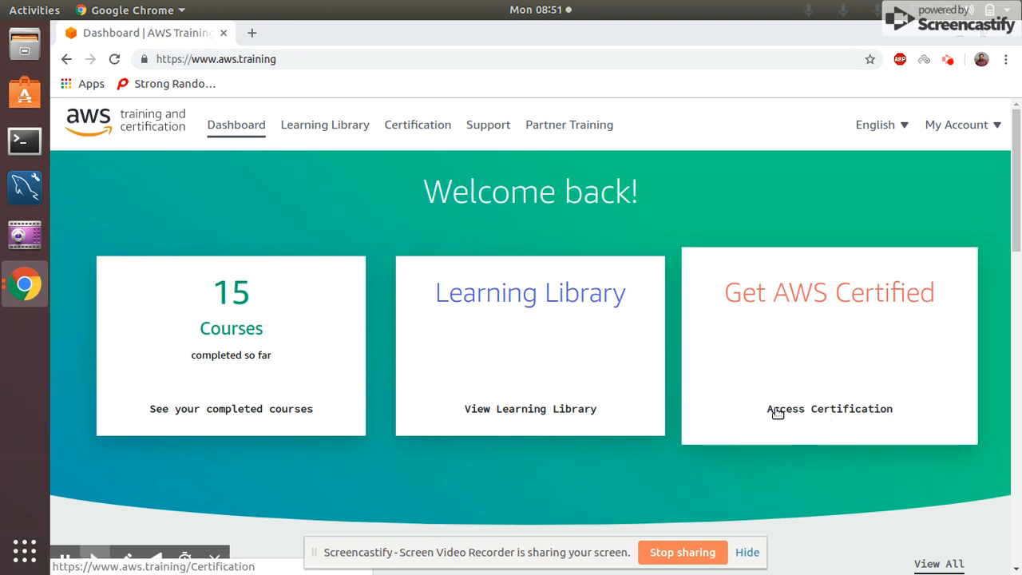
Open AWS Certification from the dashboard and go to the CertMetrics account in a new tab.
{"action": "left_click", "coordinate": [841, 417]}
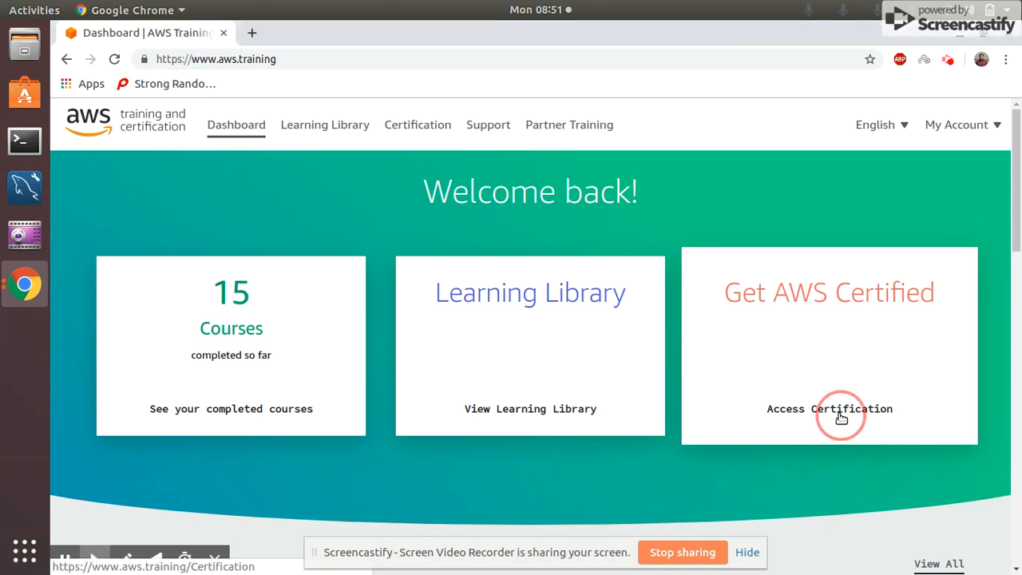
{"action": "left_click", "coordinate": [829, 408]}
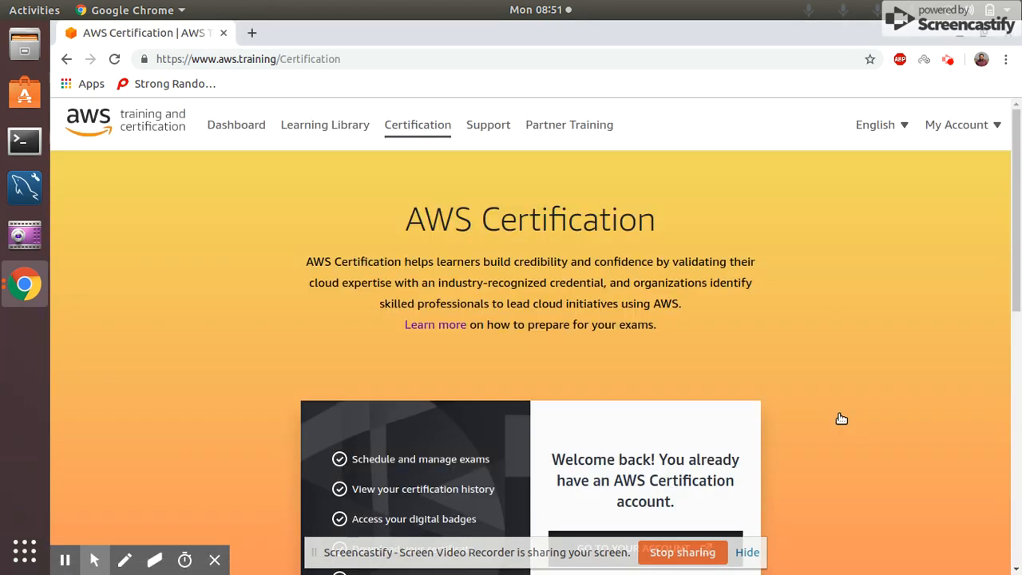
{"action": "scroll", "scroll_direction": "down", "scroll_amount": 3}
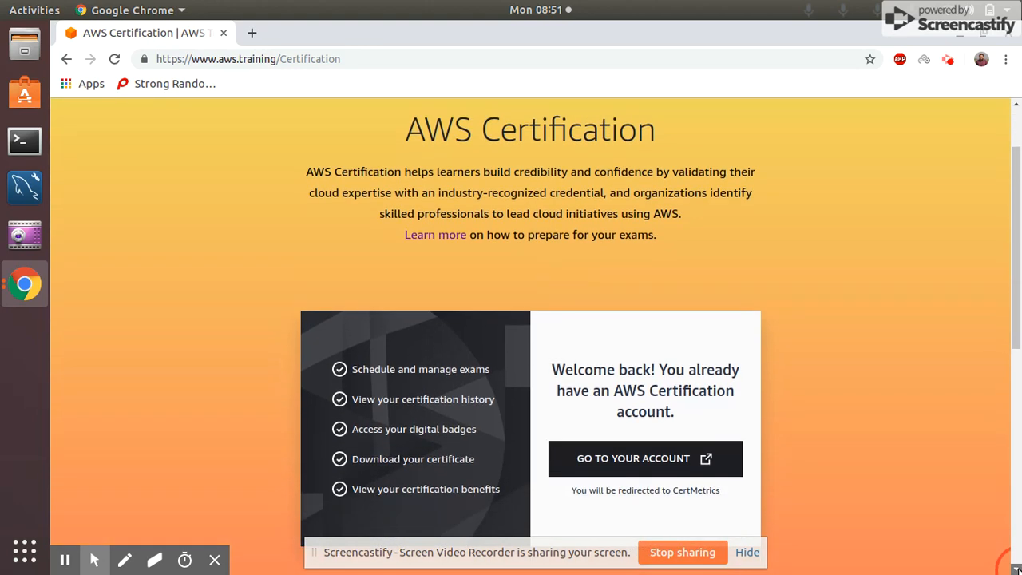
{"action": "left_click", "coordinate": [644, 457]}
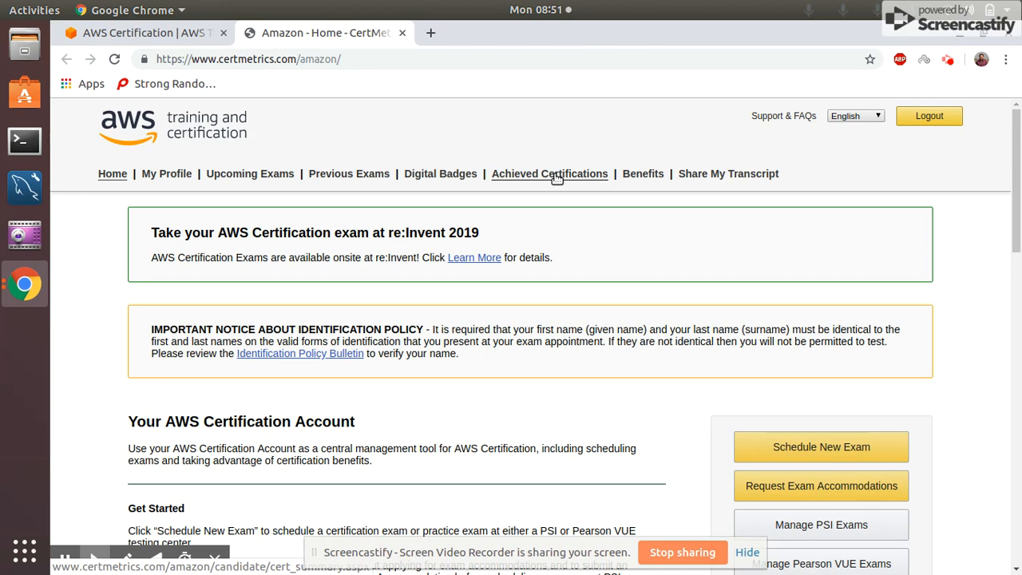
List the three active certifications and download the SysOps Administrator - Associate certificate PDF.
{"action": "left_click", "coordinate": [549, 173]}
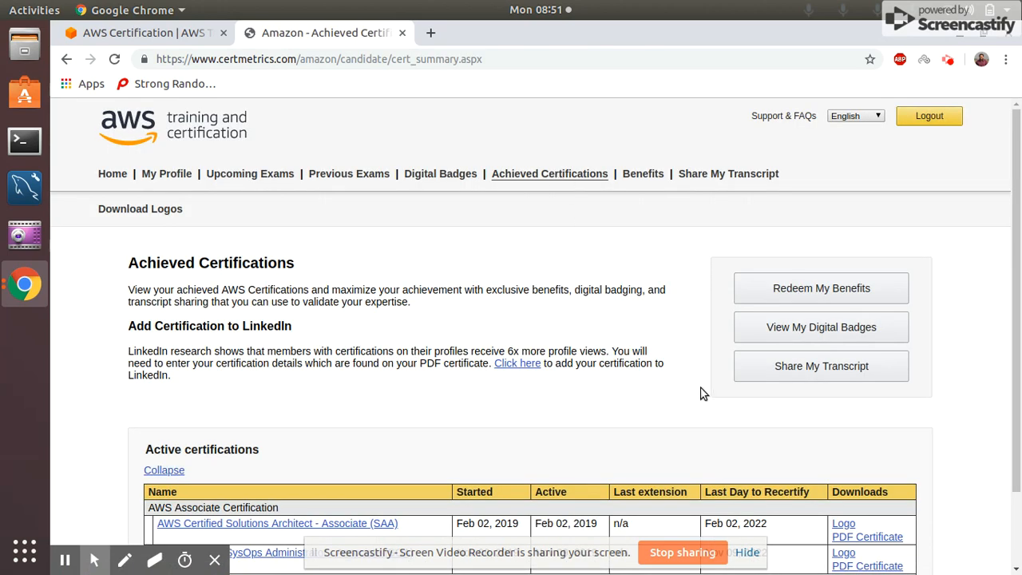
{"action": "scroll", "scroll_direction": "down", "scroll_amount": 3}
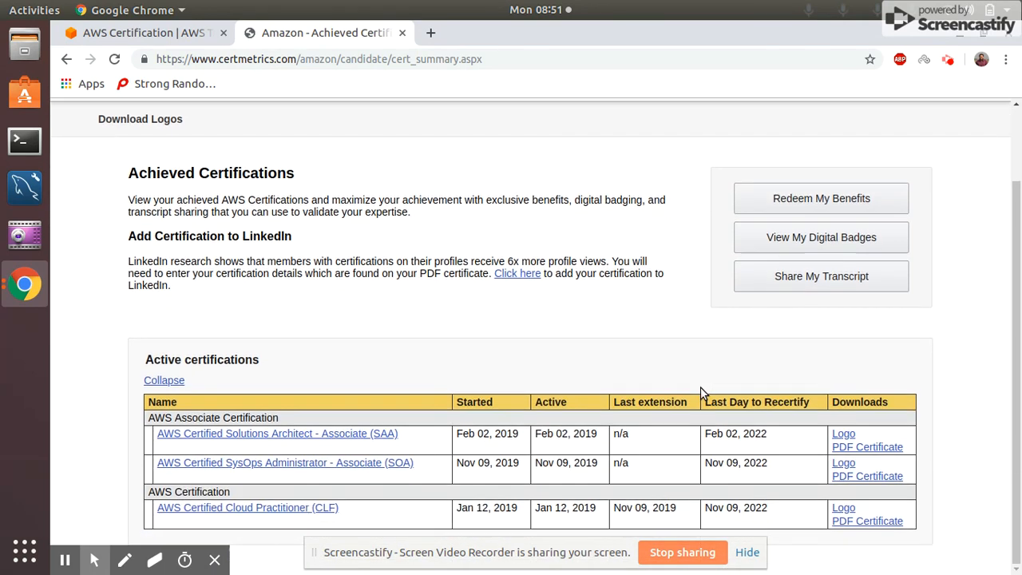
{"action": "mouse_move", "coordinate": [267, 519]}
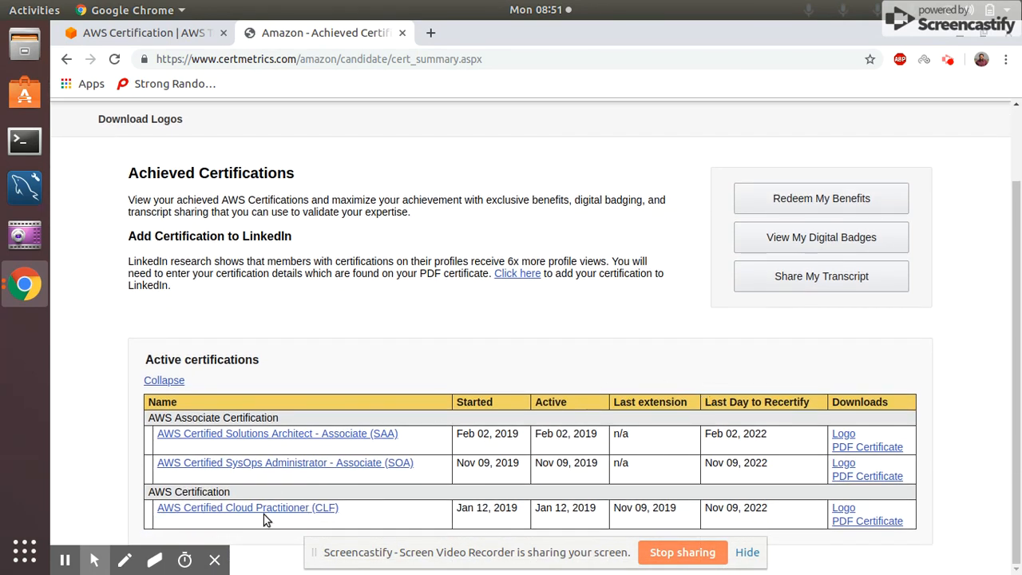
{"action": "mouse_move", "coordinate": [382, 475]}
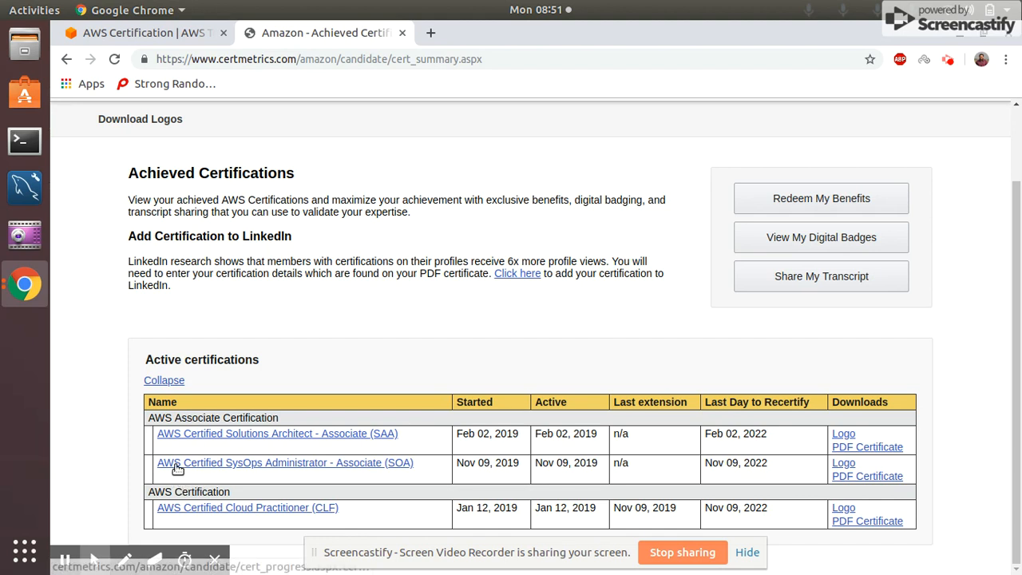
{"action": "mouse_move", "coordinate": [375, 465]}
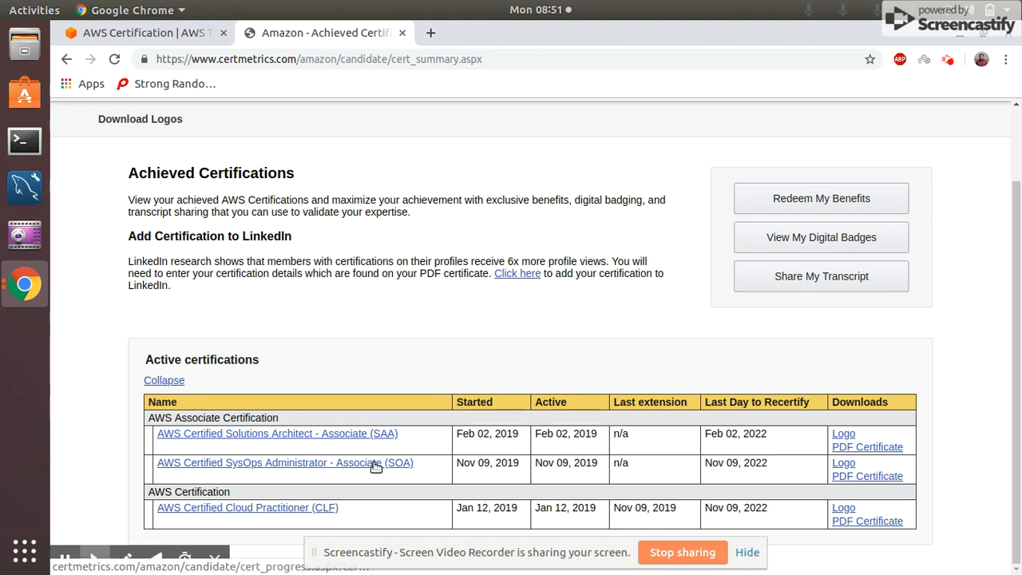
{"action": "mouse_move", "coordinate": [676, 498]}
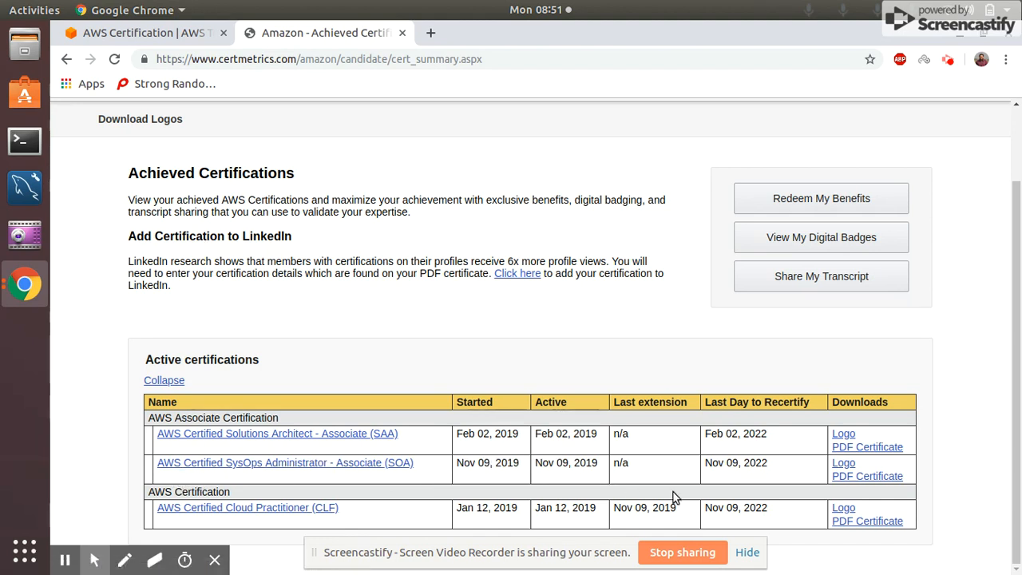
{"action": "mouse_move", "coordinate": [868, 476]}
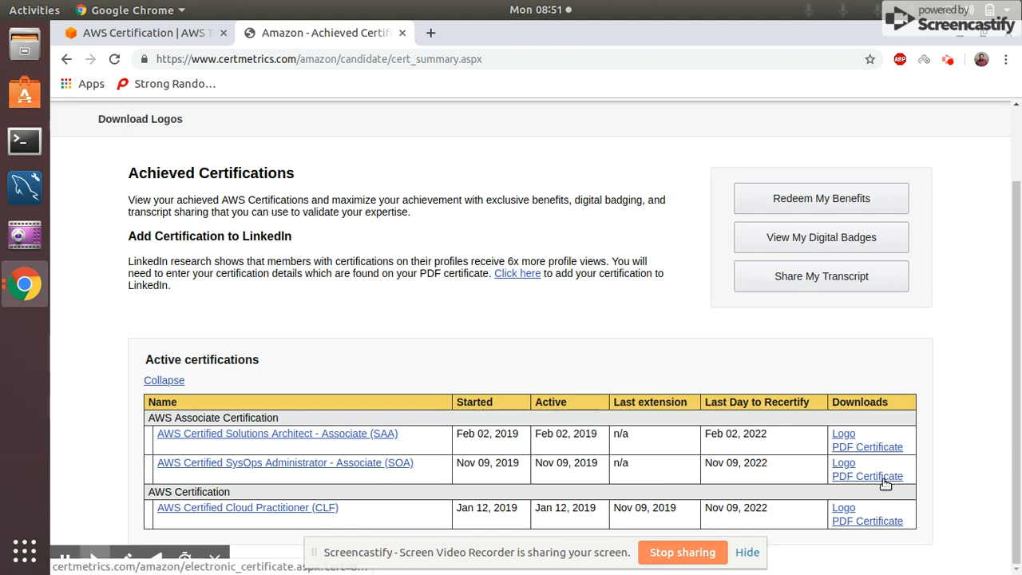
{"action": "left_click", "coordinate": [867, 476]}
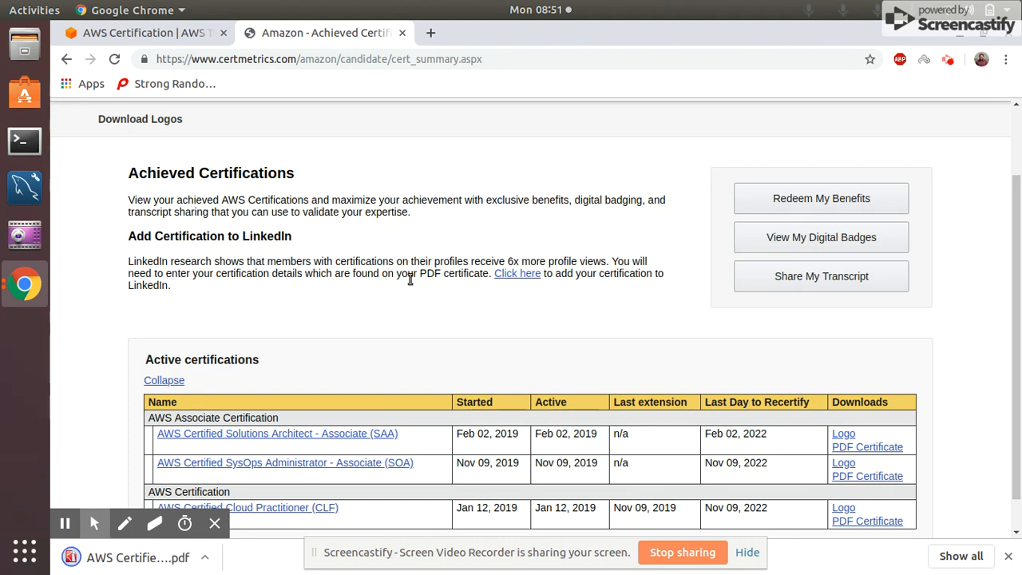
Review the downloaded SysOps certificate PDF's dates, then return to the Achieved Certifications tab.
{"action": "left_click", "coordinate": [867, 476]}
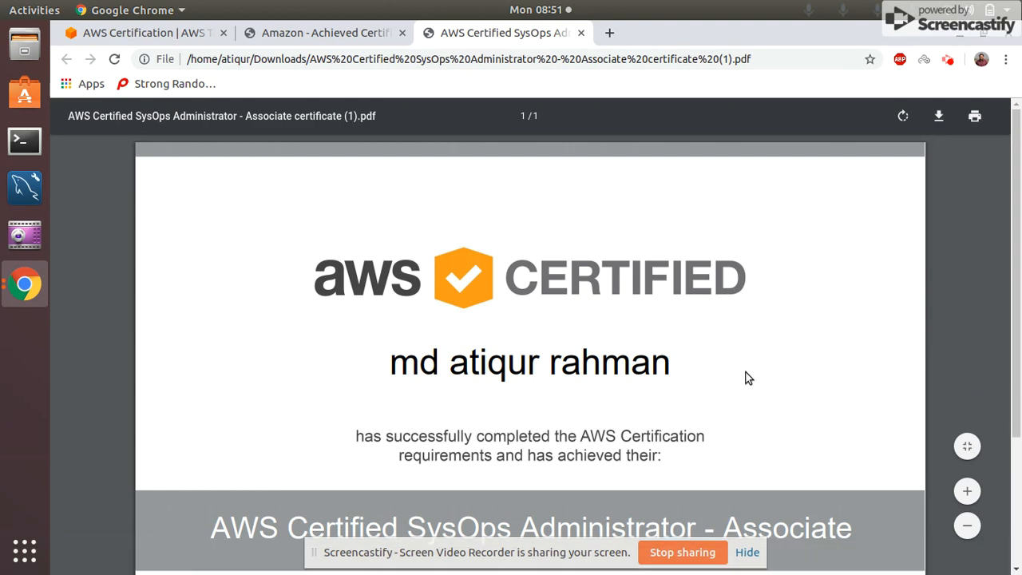
{"action": "scroll", "scroll_direction": "down", "scroll_amount": 3}
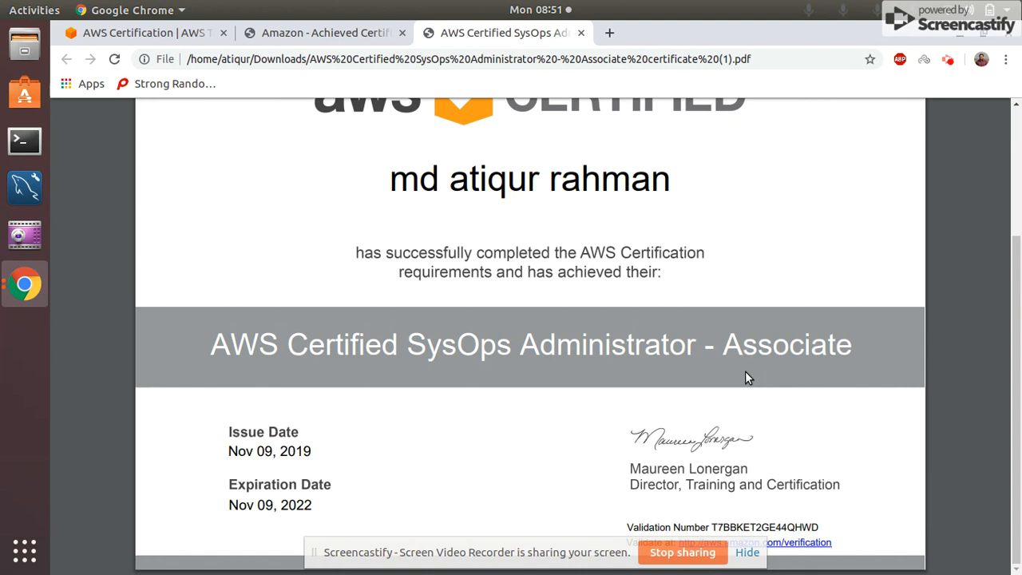
{"action": "mouse_move", "coordinate": [815, 543]}
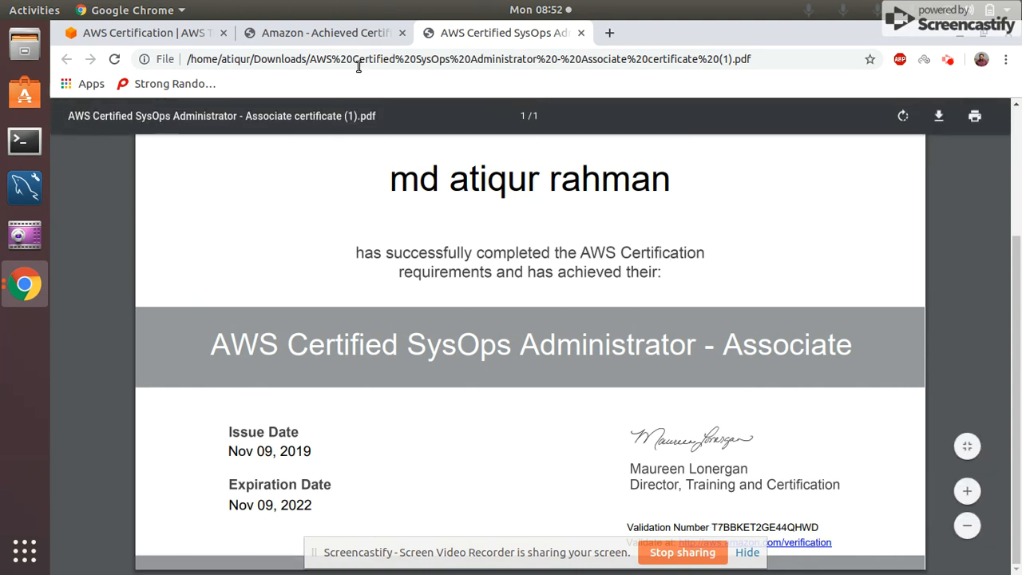
{"action": "left_click", "coordinate": [324, 33]}
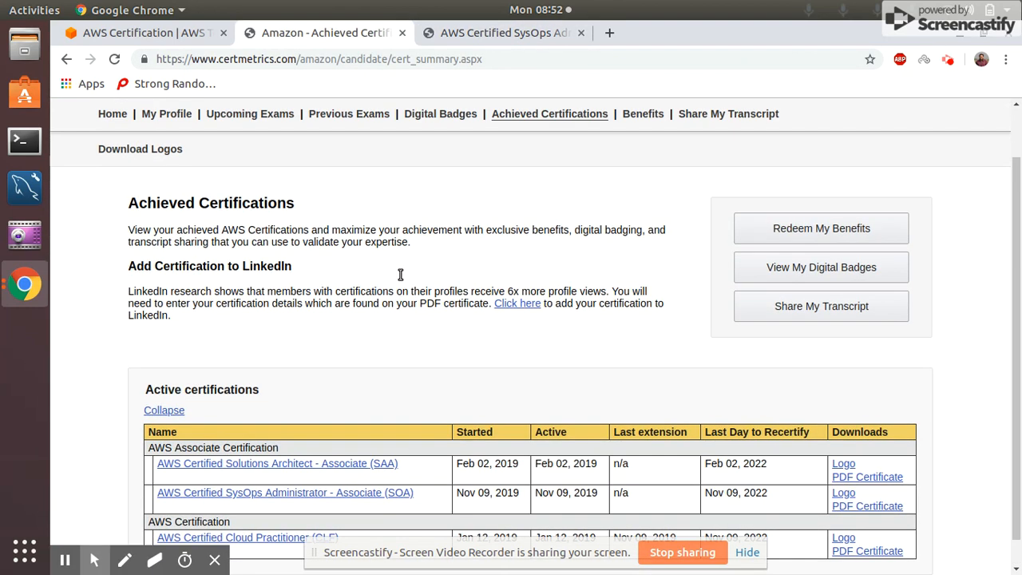
From Previous Exams, download the SOA-C01 and SAA-C01 score reports and open the Solutions Architect one.
{"action": "scroll", "scroll_direction": "up", "scroll_amount": 3}
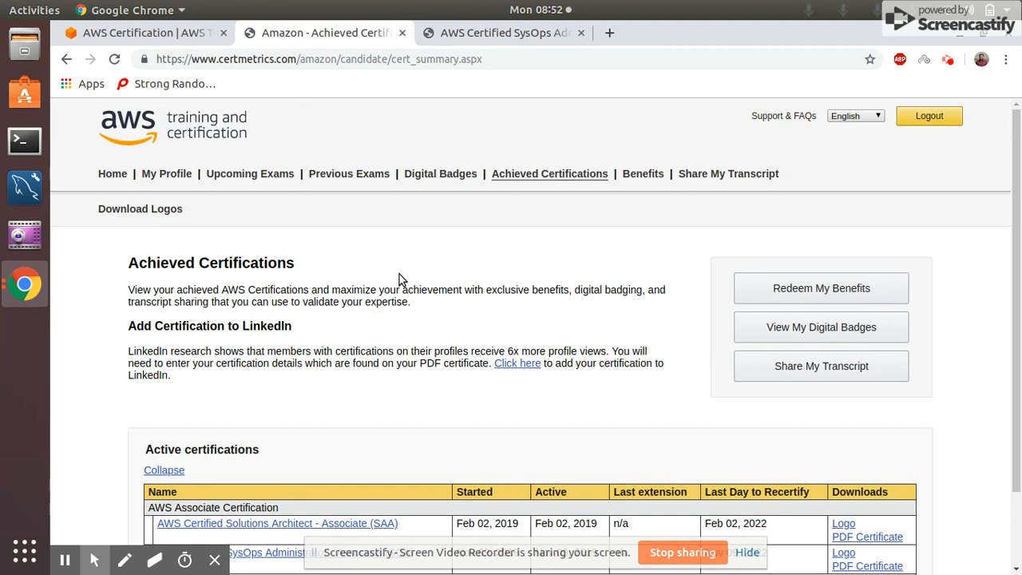
{"action": "mouse_move", "coordinate": [414, 254]}
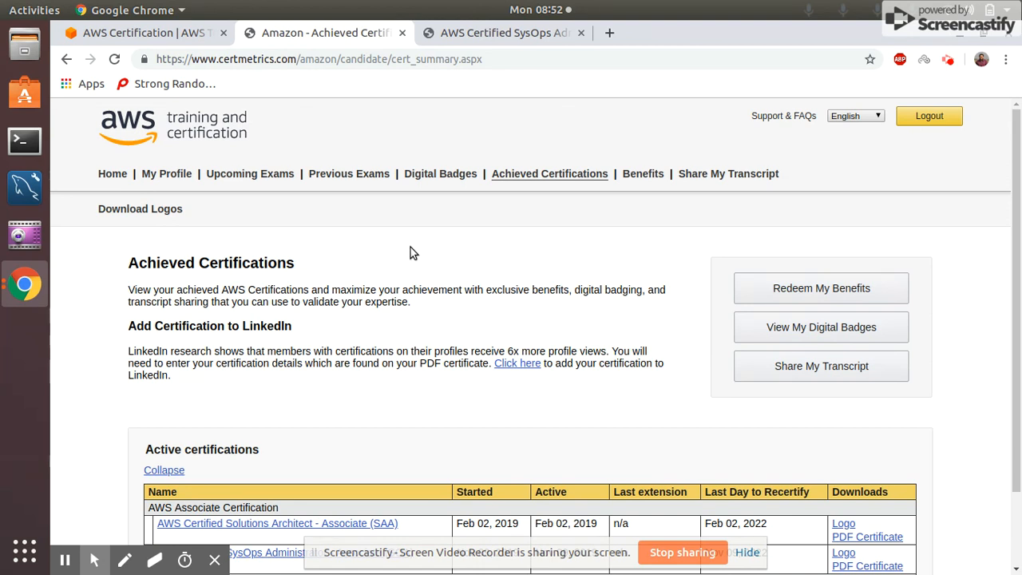
{"action": "mouse_move", "coordinate": [365, 192]}
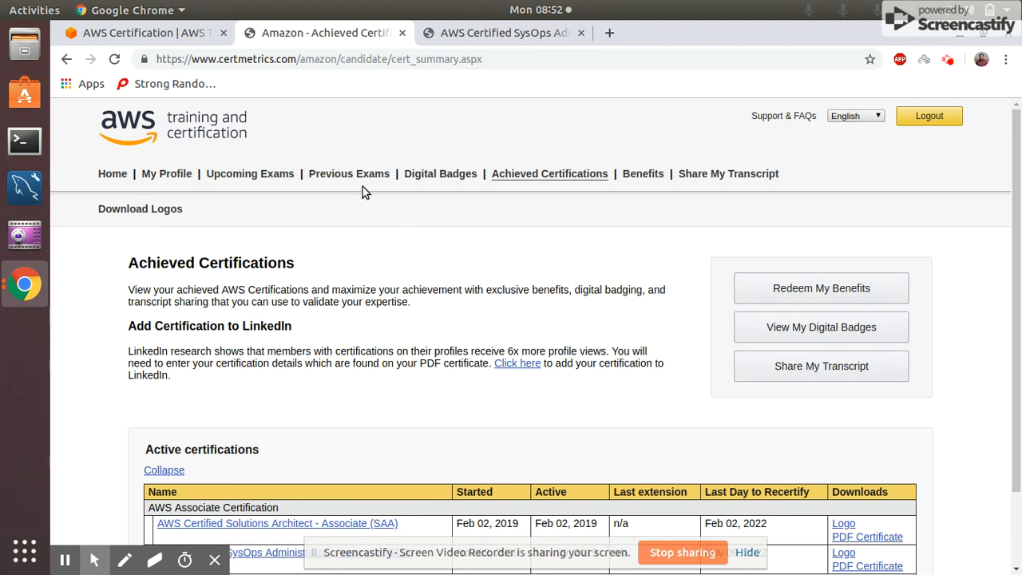
{"action": "left_click", "coordinate": [349, 173]}
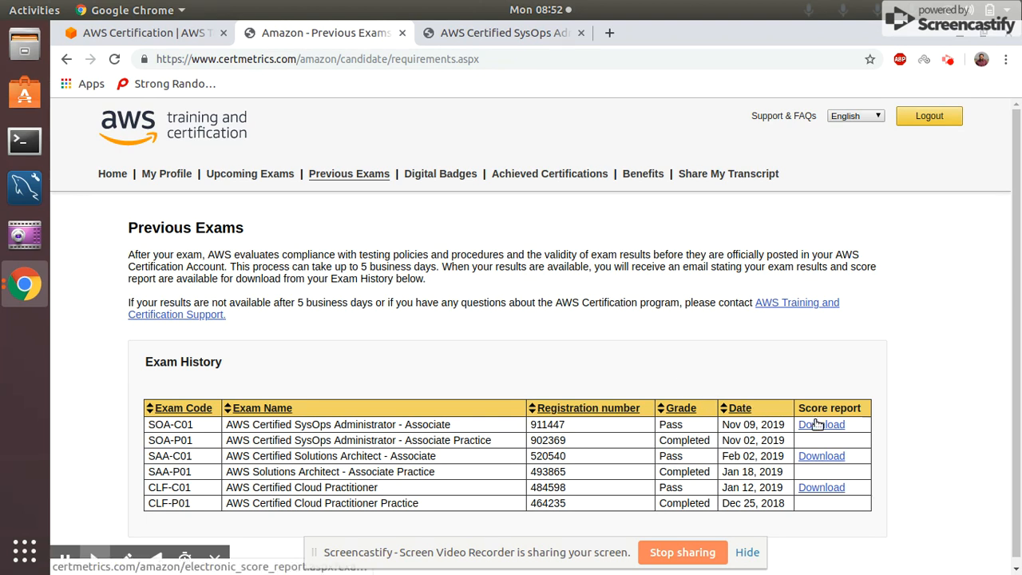
{"action": "left_click", "coordinate": [821, 424]}
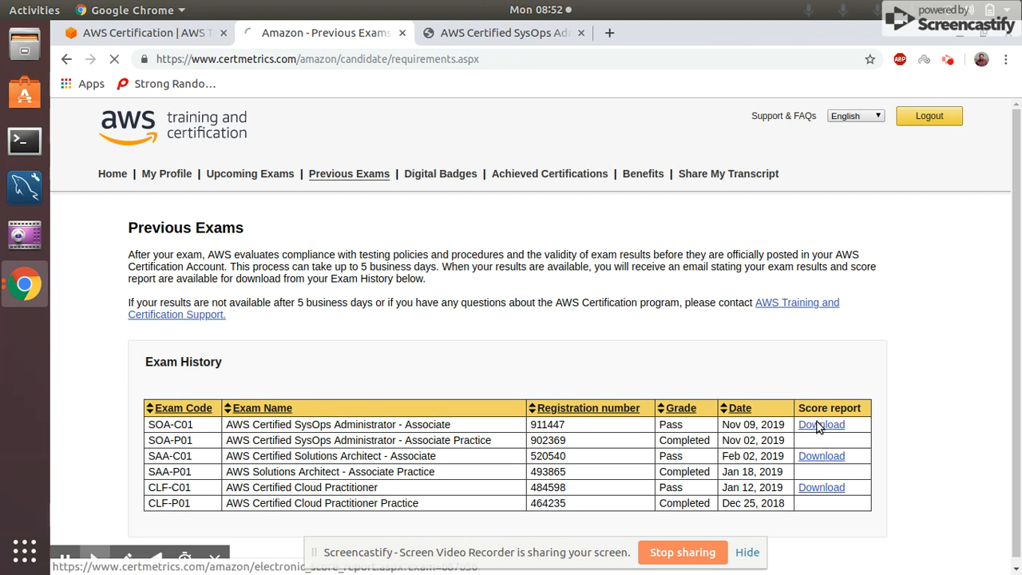
{"action": "left_click", "coordinate": [821, 424]}
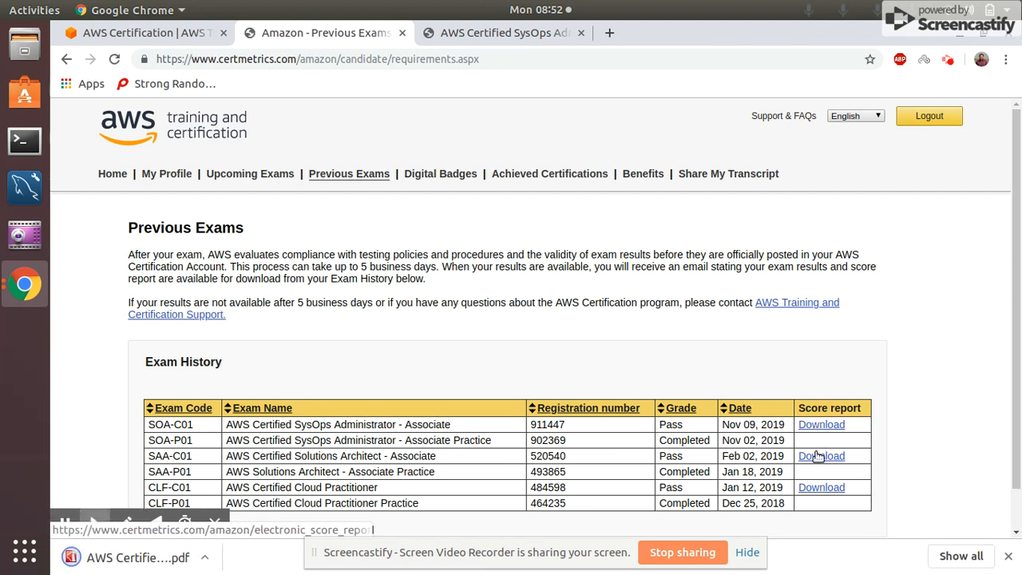
{"action": "left_click", "coordinate": [821, 456]}
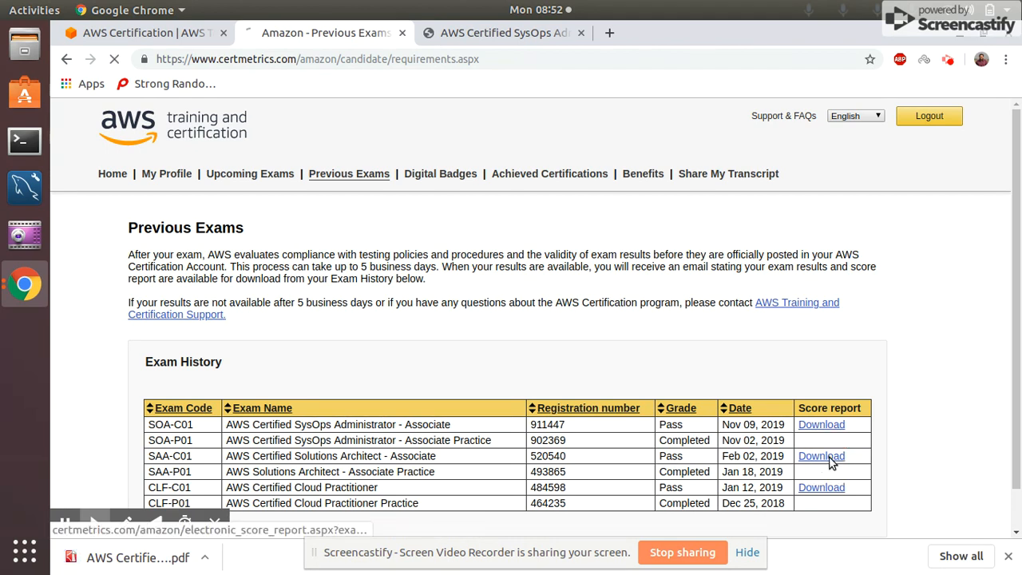
{"action": "left_click", "coordinate": [821, 456]}
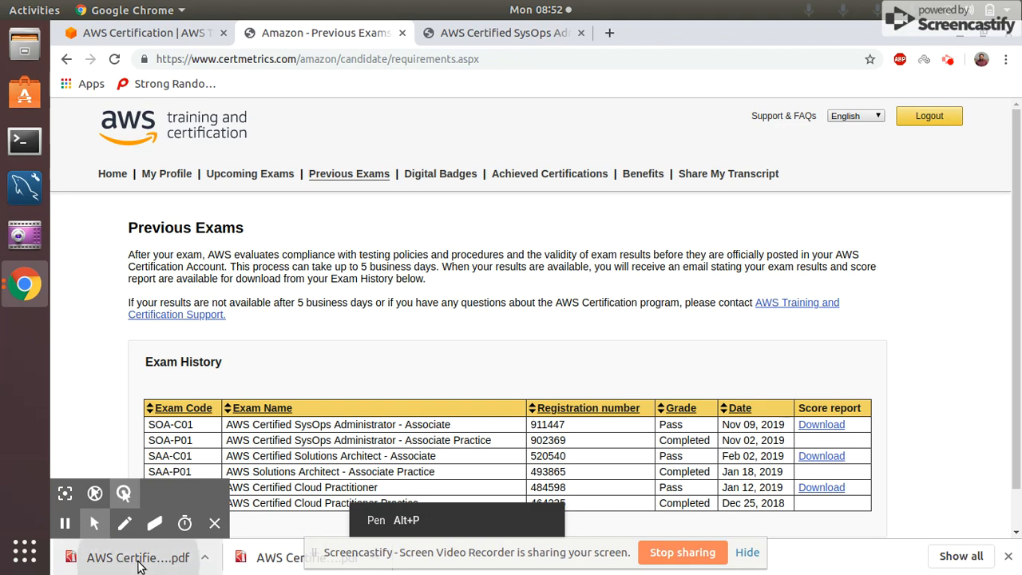
{"action": "left_click", "coordinate": [821, 456]}
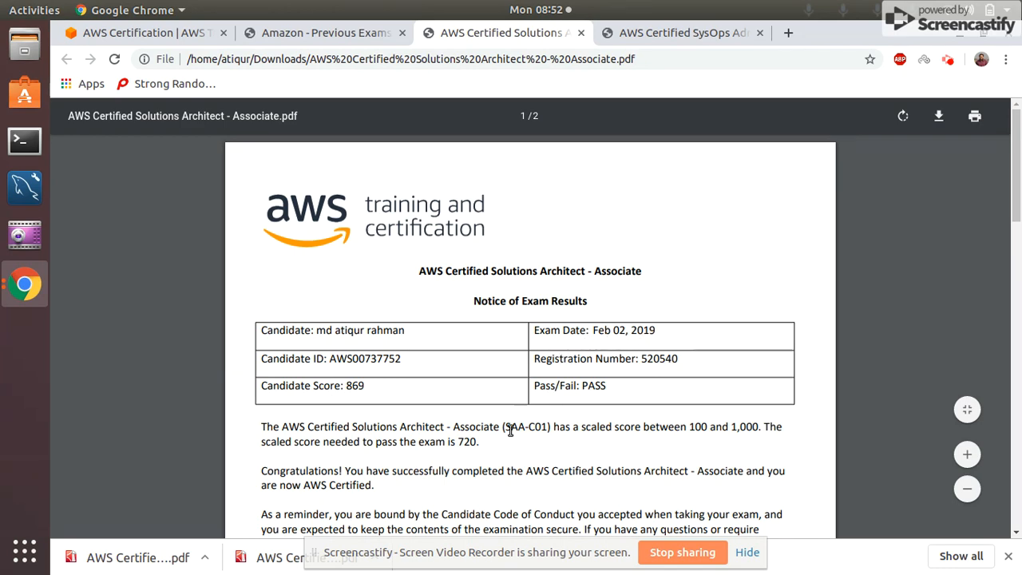
Scroll through the Solutions Architect score report to its page-two section breakdown table.
{"action": "scroll", "scroll_direction": "down", "scroll_amount": 3}
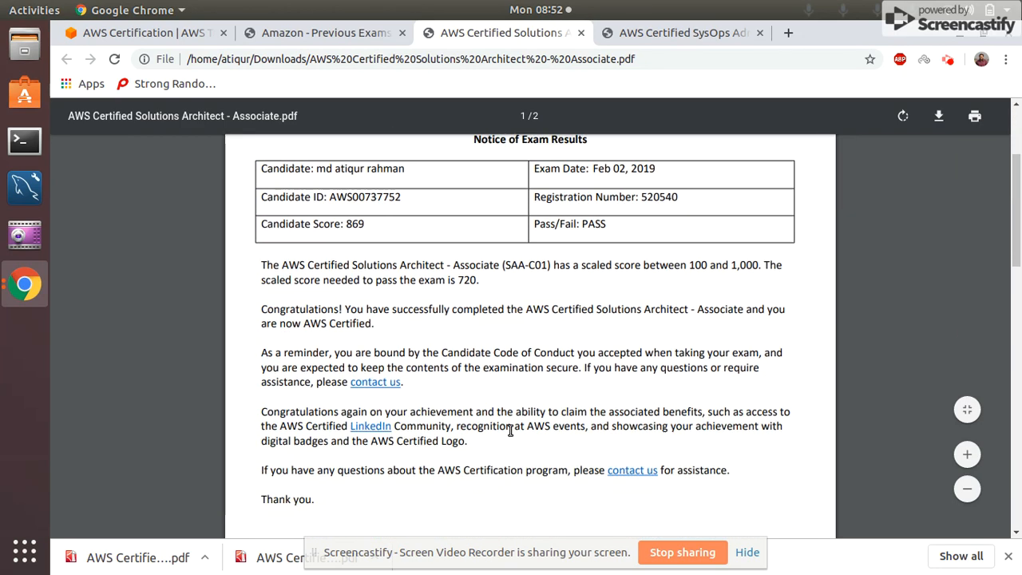
{"action": "scroll", "scroll_direction": "down", "scroll_amount": 3}
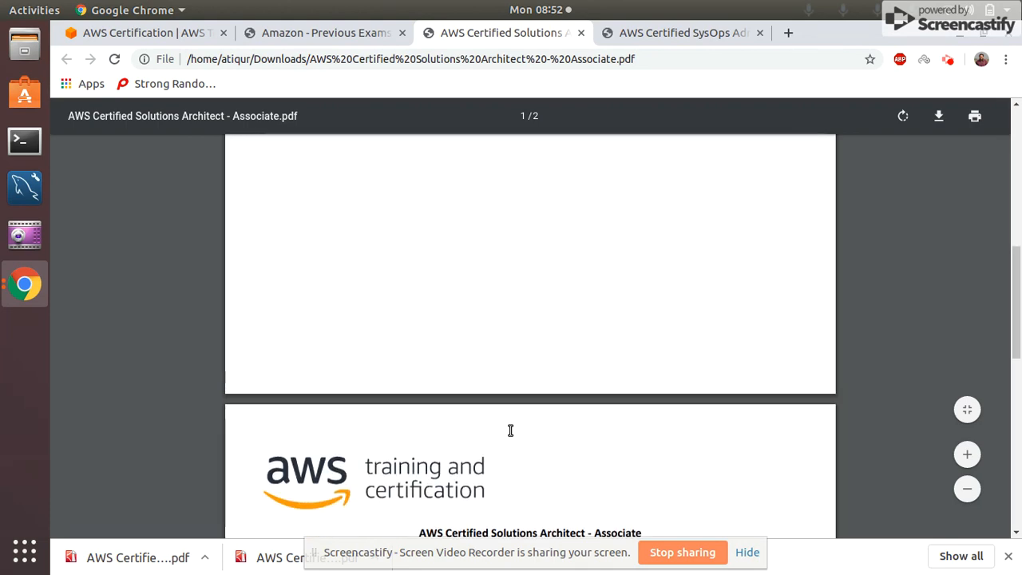
{"action": "scroll", "scroll_direction": "down", "scroll_amount": 3}
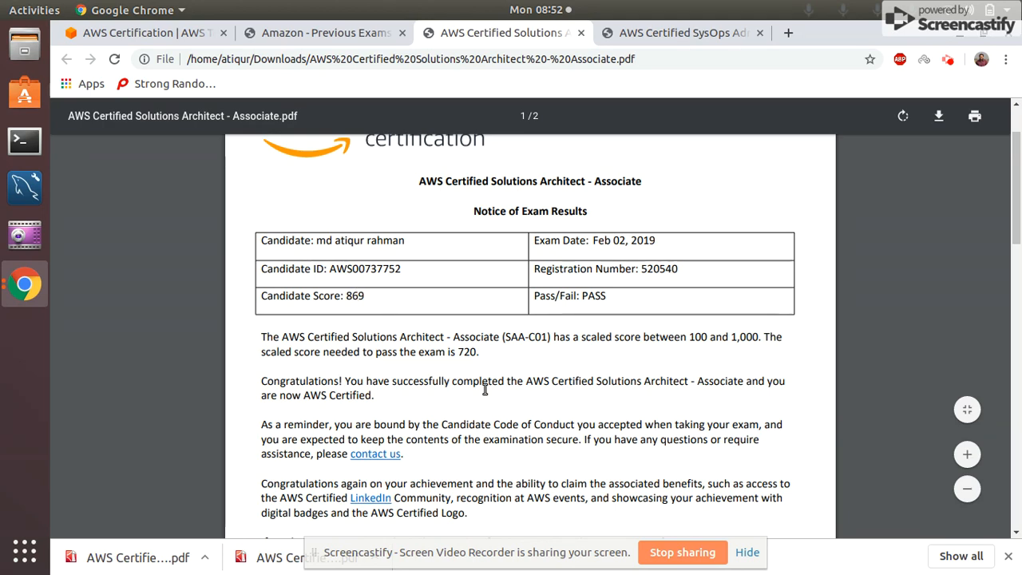
{"action": "scroll", "scroll_direction": "down", "scroll_amount": 3}
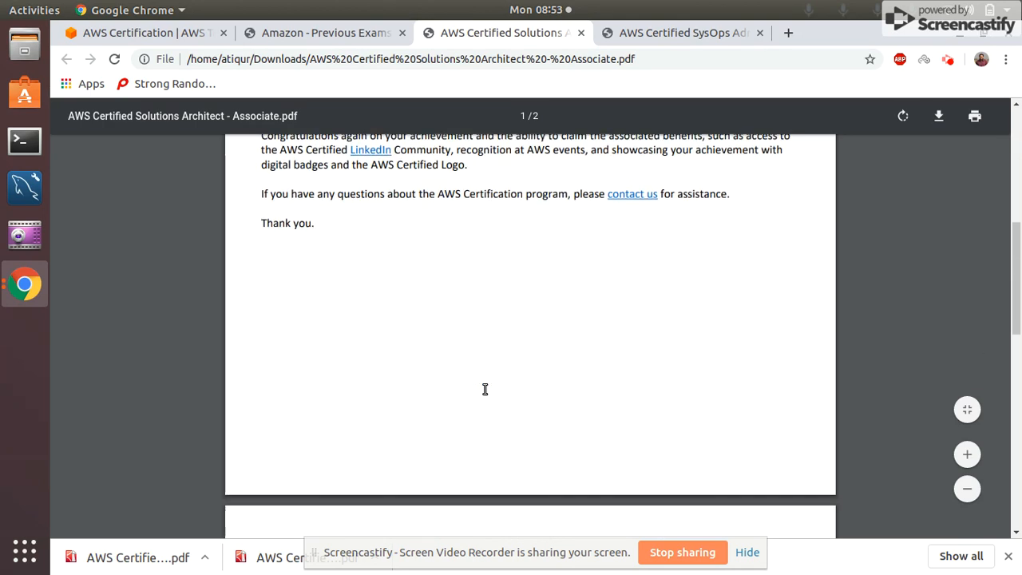
{"action": "scroll", "scroll_direction": "down", "scroll_amount": 3}
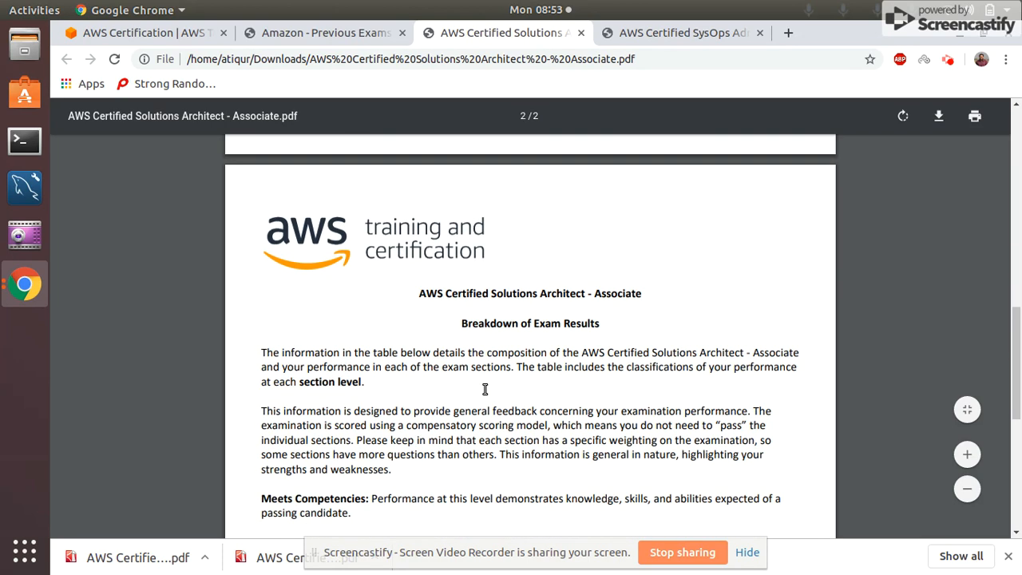
{"action": "scroll", "scroll_direction": "down", "scroll_amount": 3}
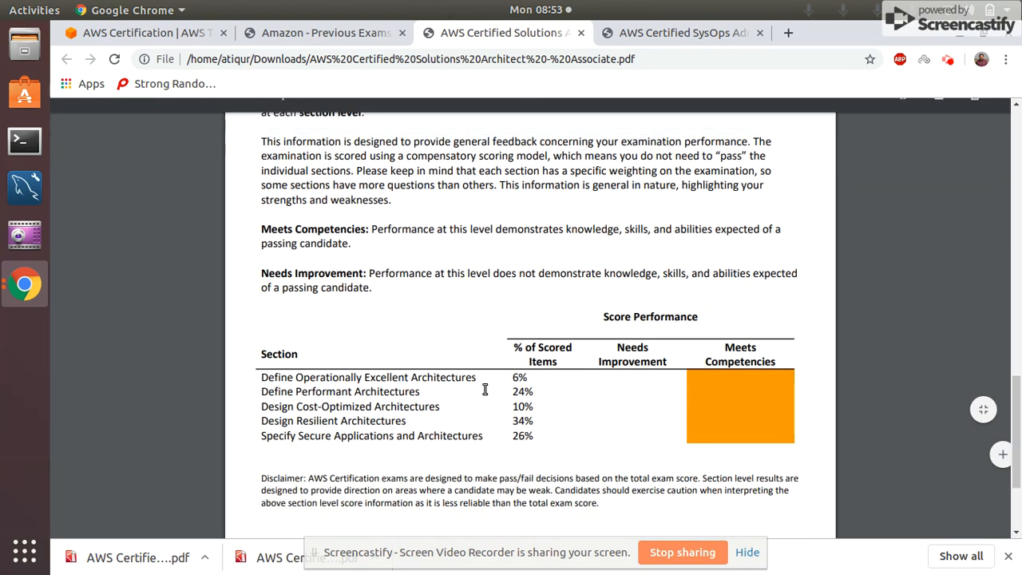
{"action": "scroll", "scroll_direction": "down", "scroll_amount": 3}
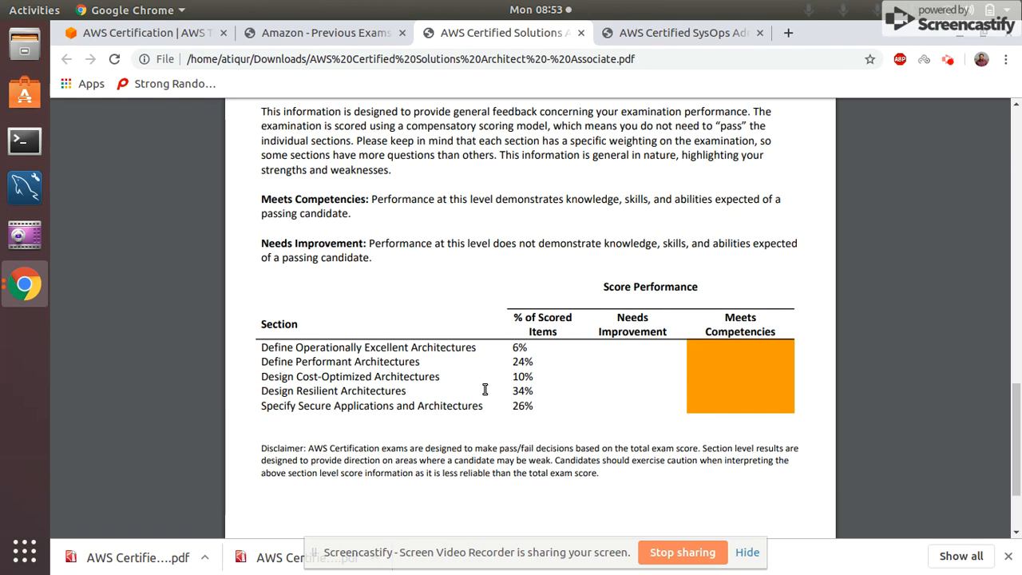
{"action": "scroll", "scroll_direction": "up", "scroll_amount": 3}
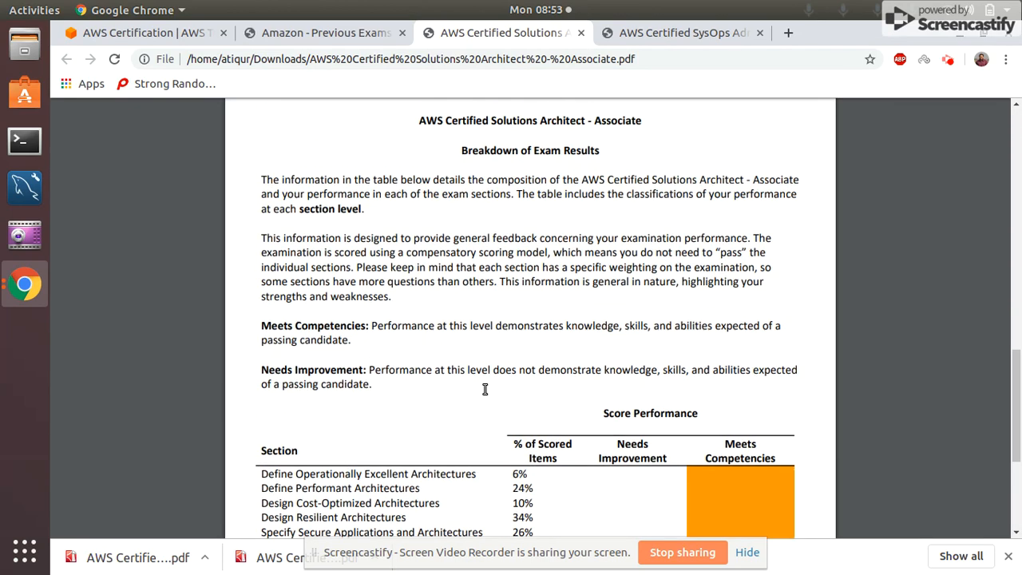
{"action": "scroll", "scroll_direction": "down", "scroll_amount": 3}
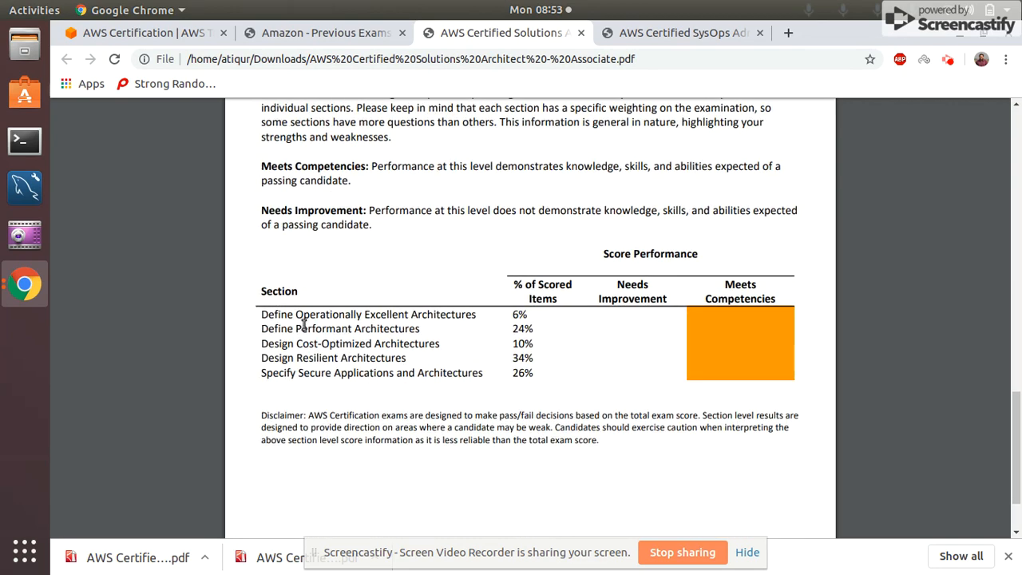
{"action": "mouse_move", "coordinate": [325, 381]}
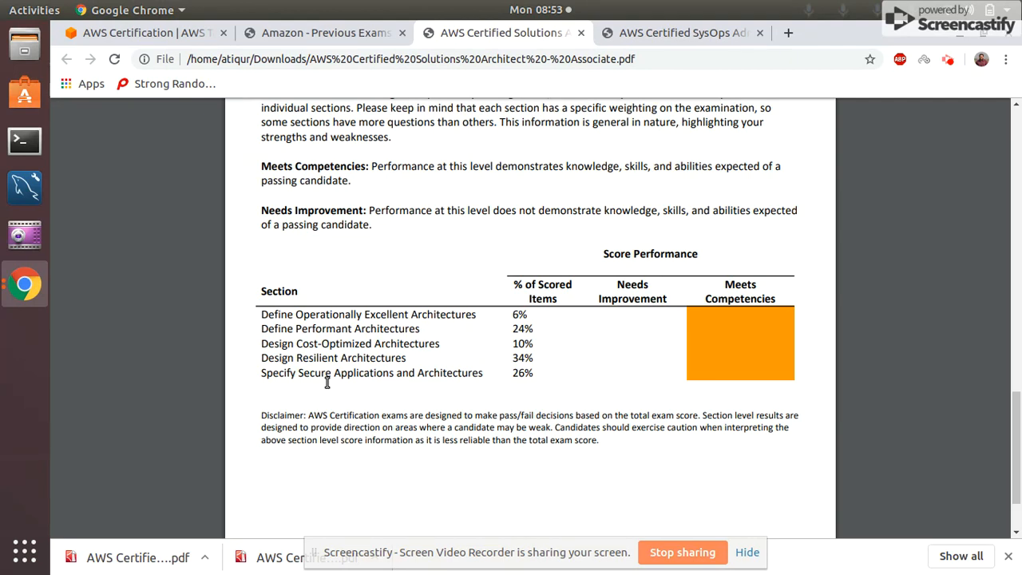
{"action": "mouse_move", "coordinate": [744, 282]}
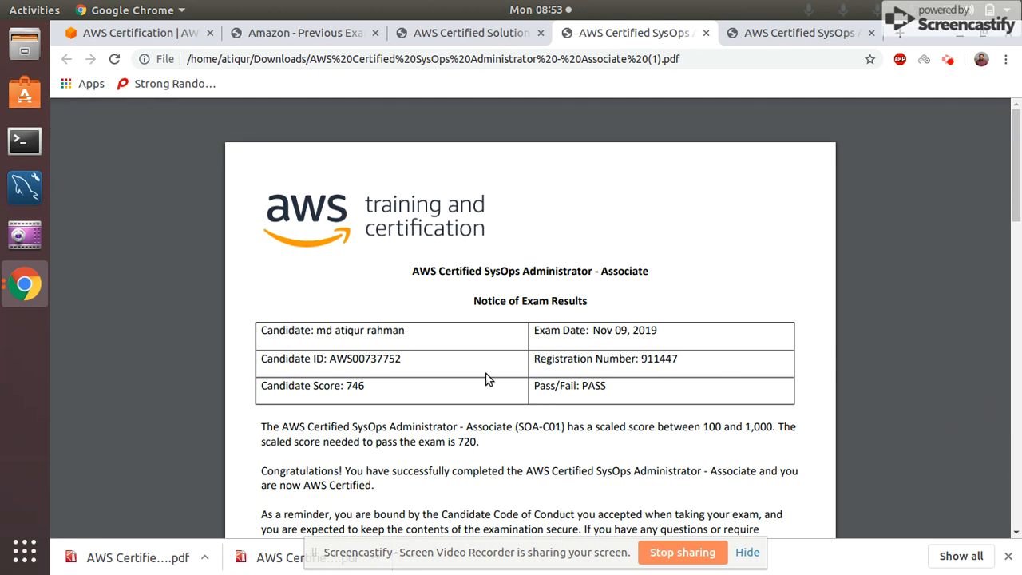
Check the SysOps Score Performance table, then return to the Amazon - Previous Exams tab.
{"action": "scroll", "scroll_direction": "down", "scroll_amount": 3}
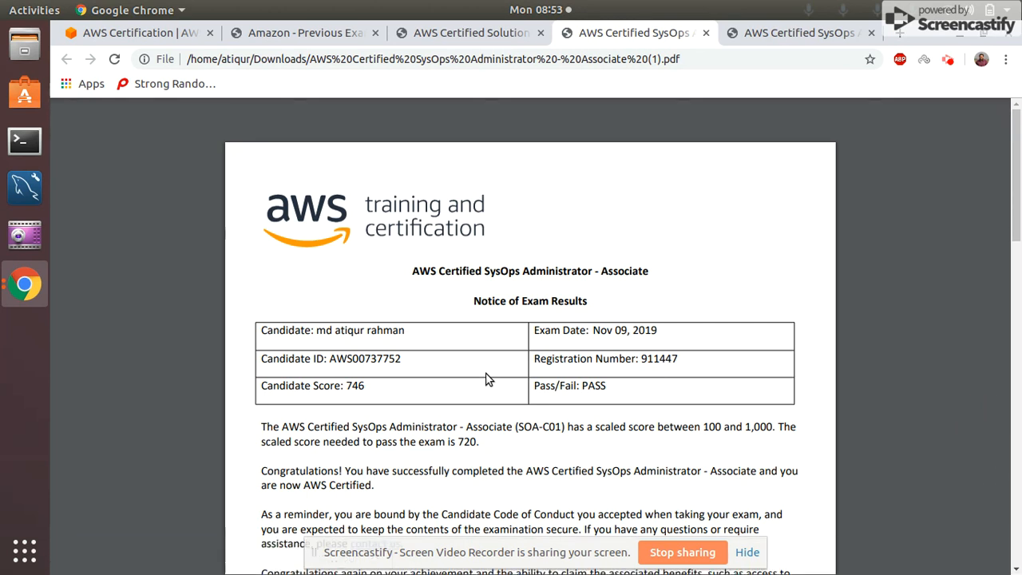
{"action": "mouse_move", "coordinate": [474, 448]}
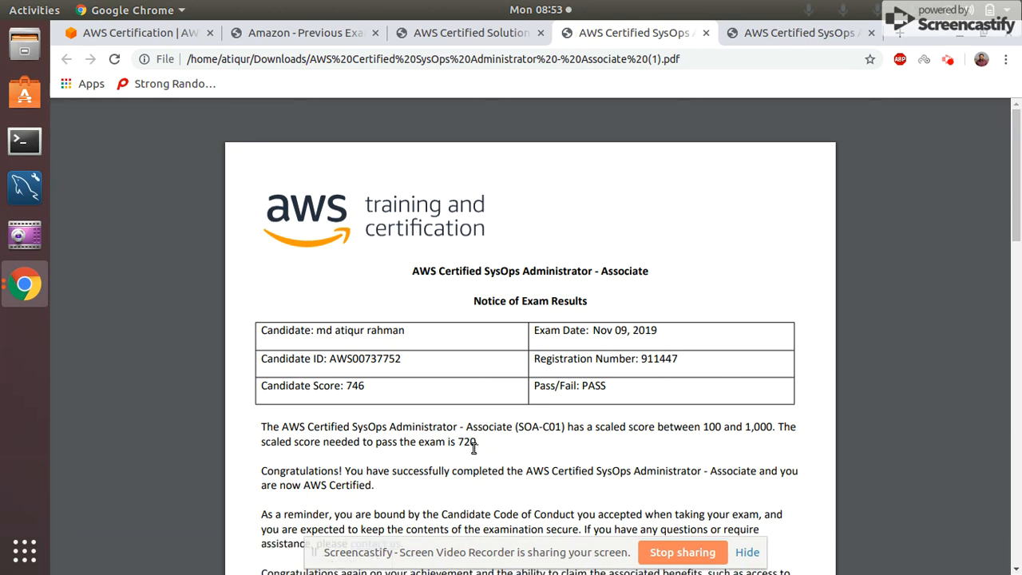
{"action": "mouse_move", "coordinate": [366, 414]}
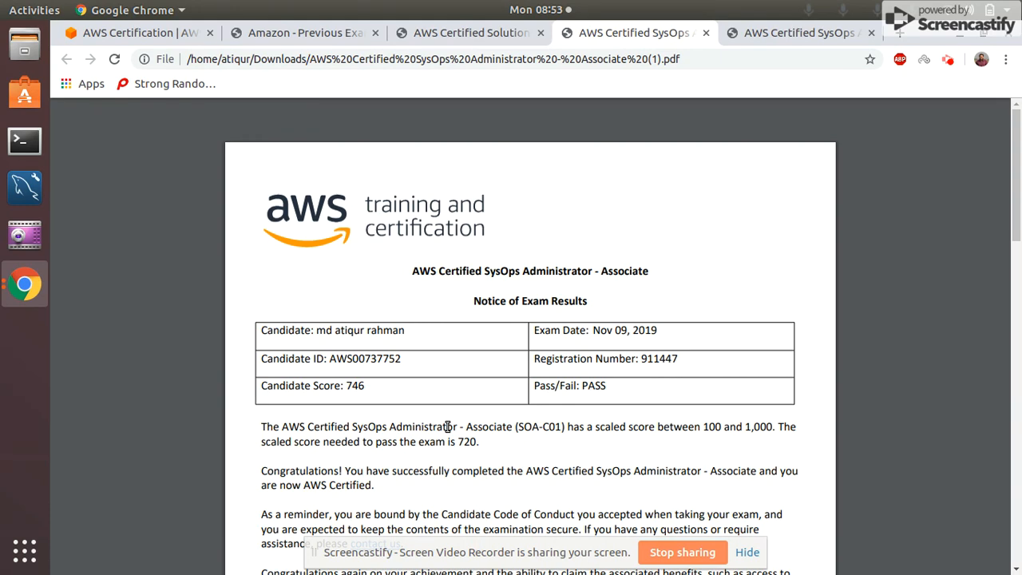
{"action": "scroll", "scroll_direction": "down", "scroll_amount": 3}
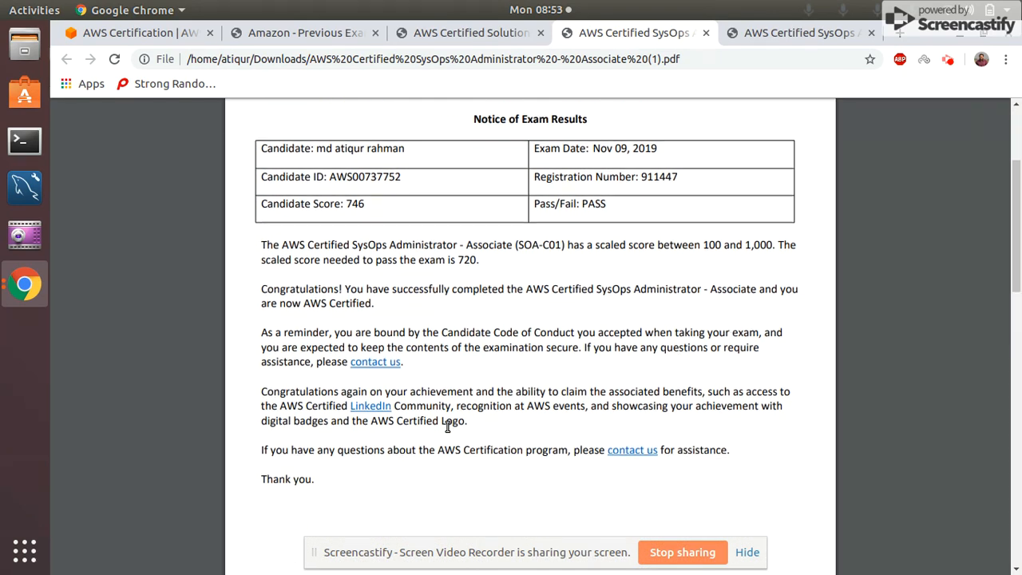
{"action": "scroll", "scroll_direction": "down", "scroll_amount": 3}
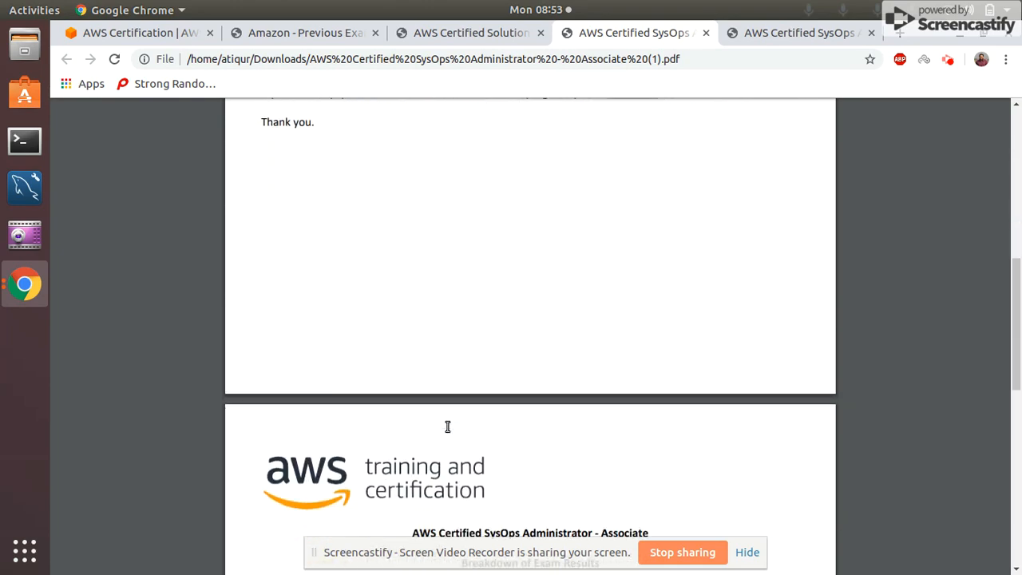
{"action": "scroll", "scroll_direction": "down", "scroll_amount": 3}
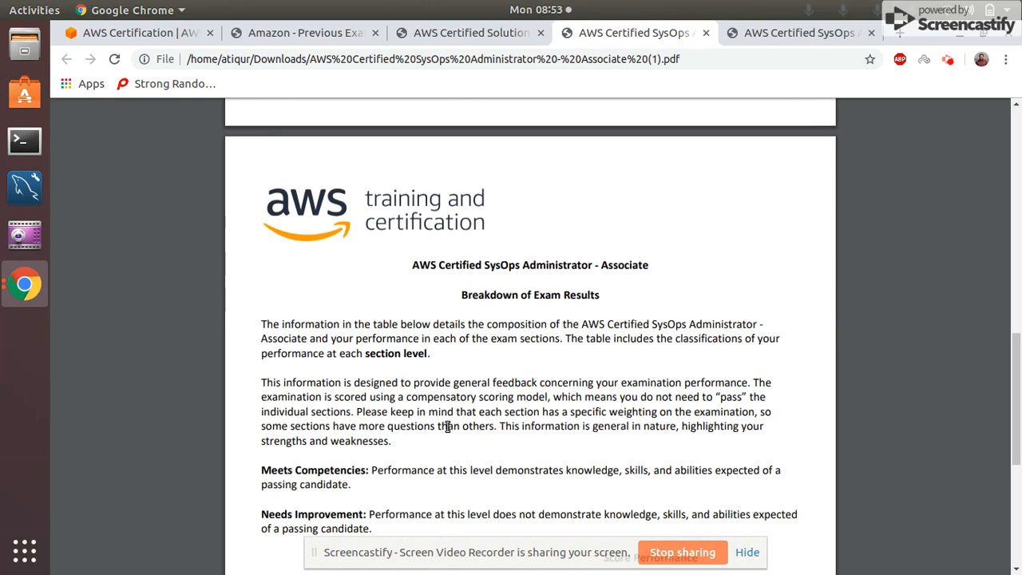
{"action": "scroll", "scroll_direction": "down", "scroll_amount": 3}
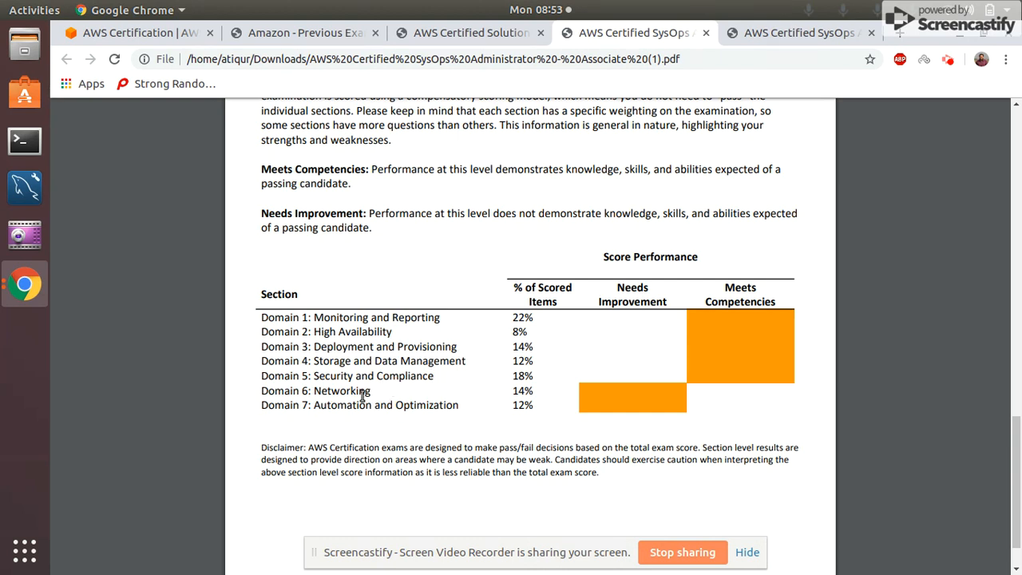
{"action": "mouse_move", "coordinate": [422, 401]}
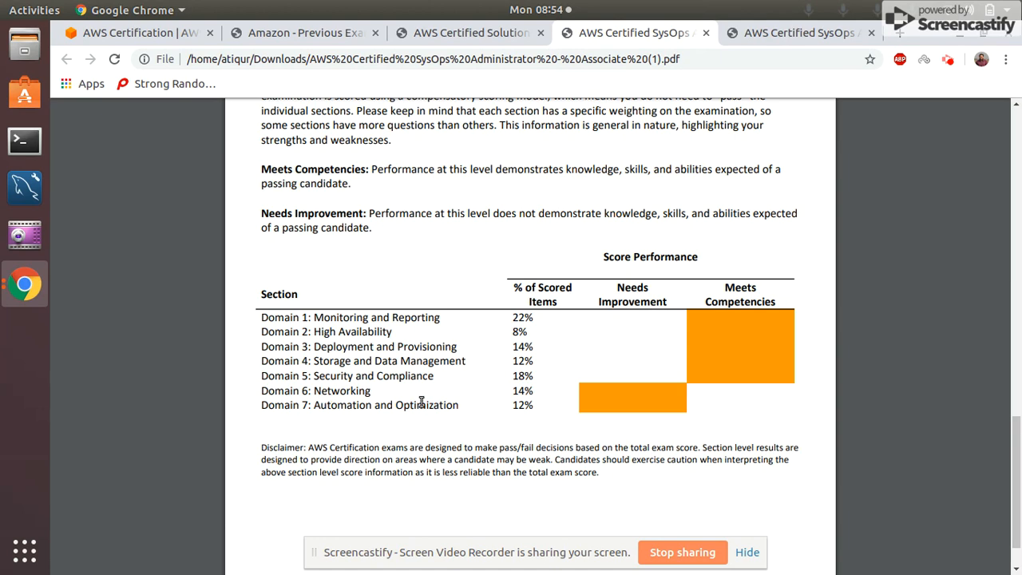
{"action": "mouse_move", "coordinate": [474, 437]}
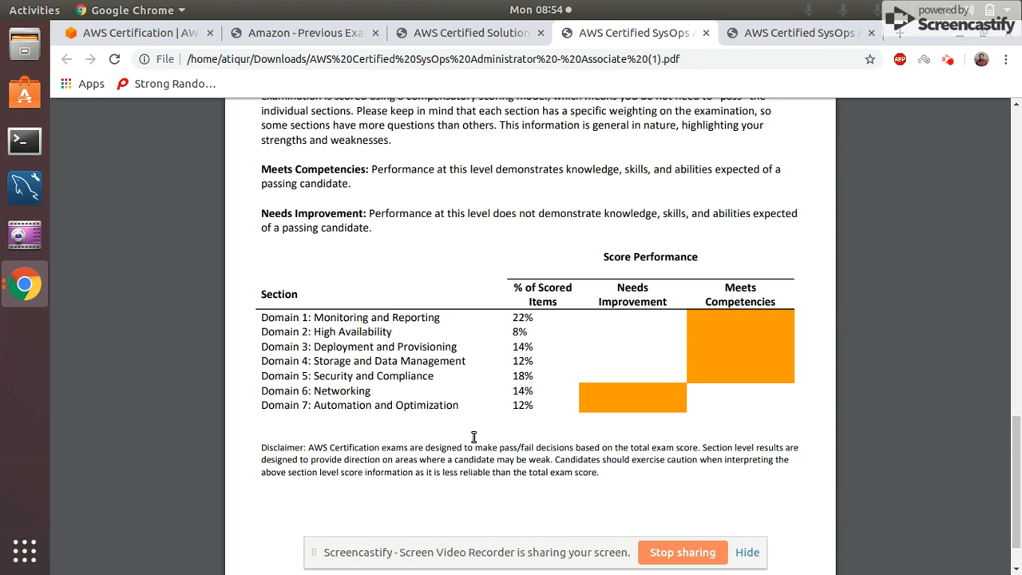
{"action": "scroll", "scroll_direction": "down", "scroll_amount": 3}
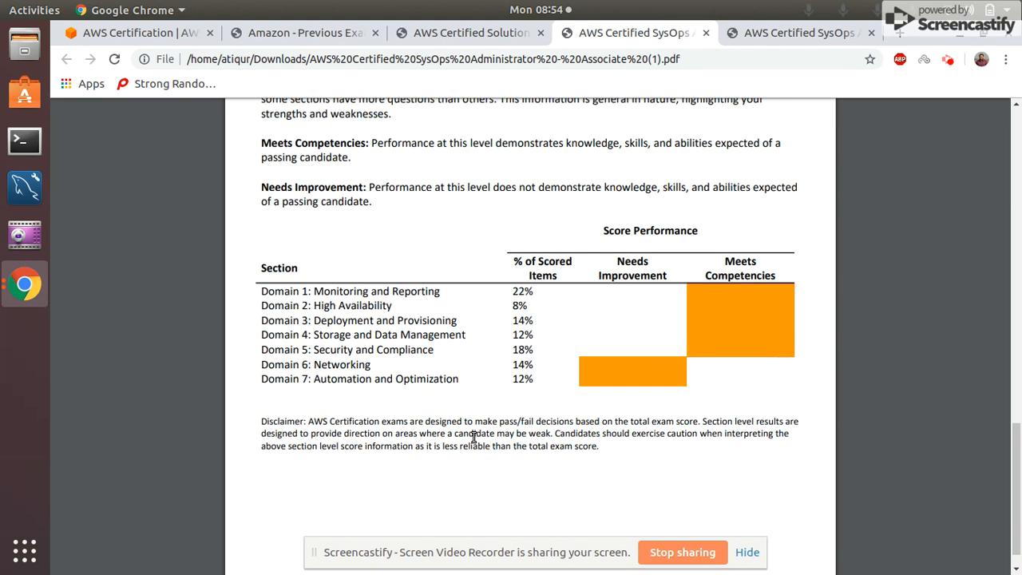
{"action": "scroll", "scroll_direction": "up", "scroll_amount": 3}
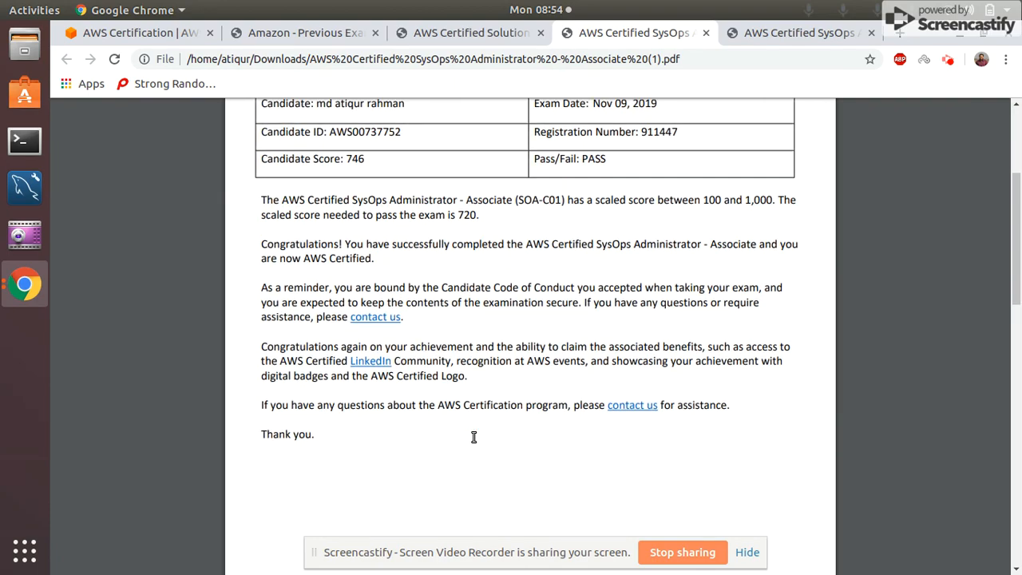
{"action": "scroll", "scroll_direction": "down", "scroll_amount": 3}
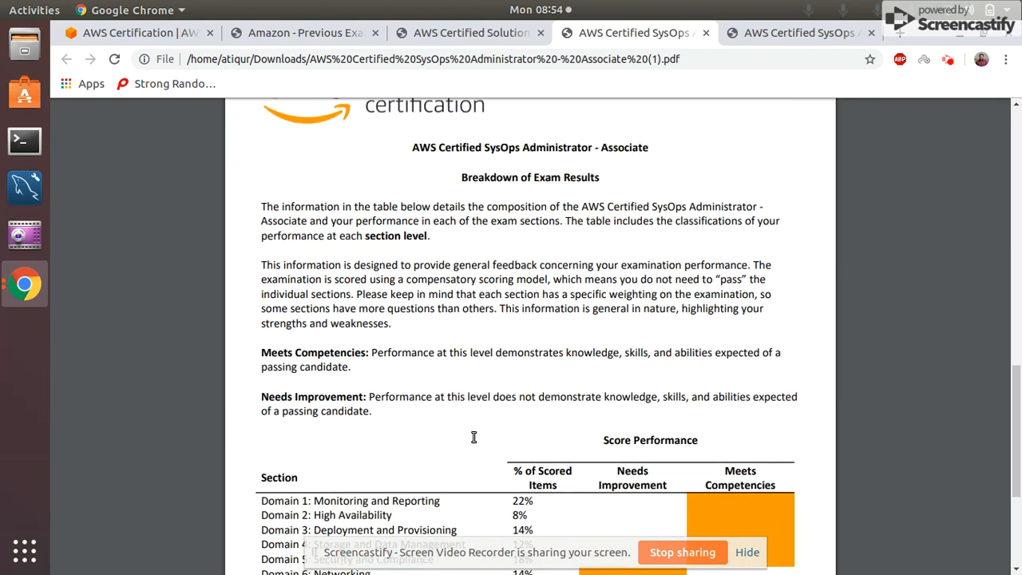
{"action": "scroll", "scroll_direction": "down", "scroll_amount": 3}
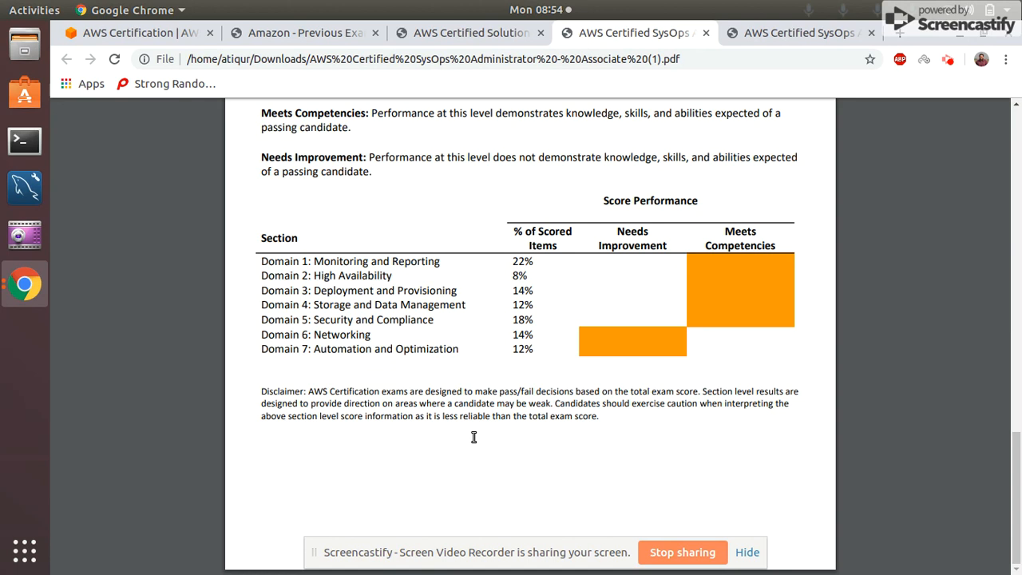
{"action": "mouse_move", "coordinate": [413, 256]}
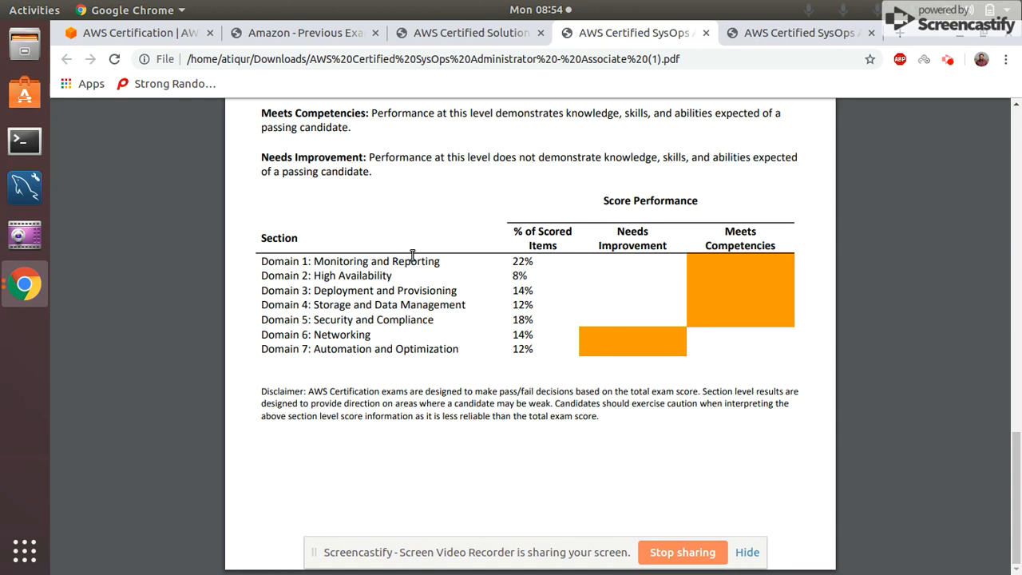
{"action": "mouse_move", "coordinate": [367, 283]}
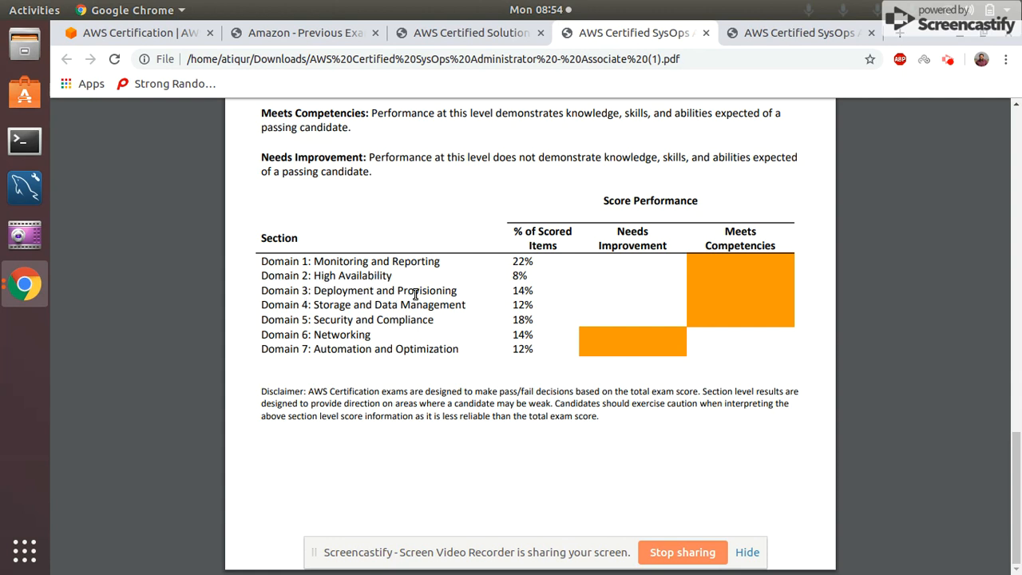
{"action": "mouse_move", "coordinate": [324, 320]}
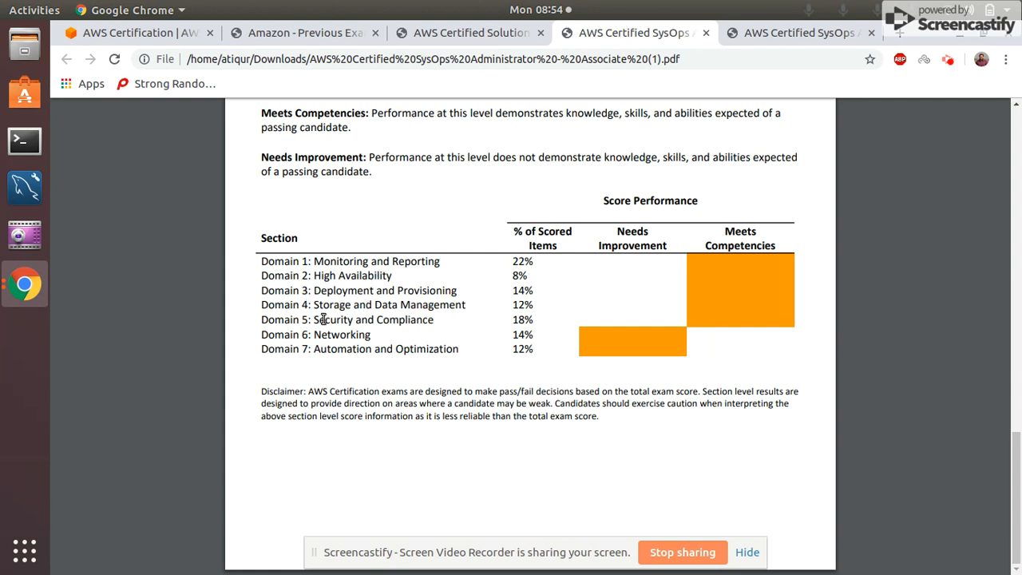
{"action": "mouse_move", "coordinate": [339, 353]}
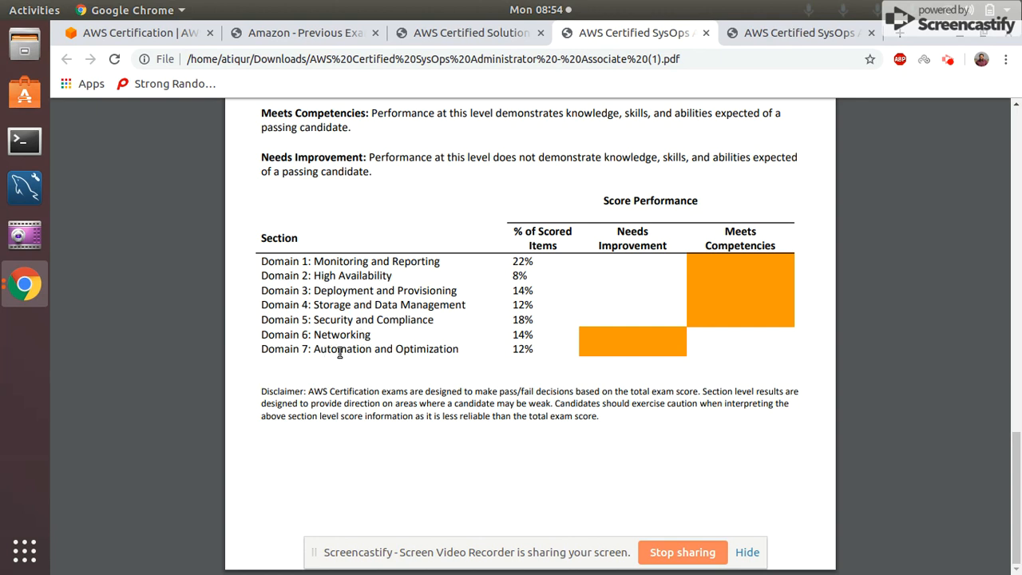
{"action": "mouse_move", "coordinate": [413, 353]}
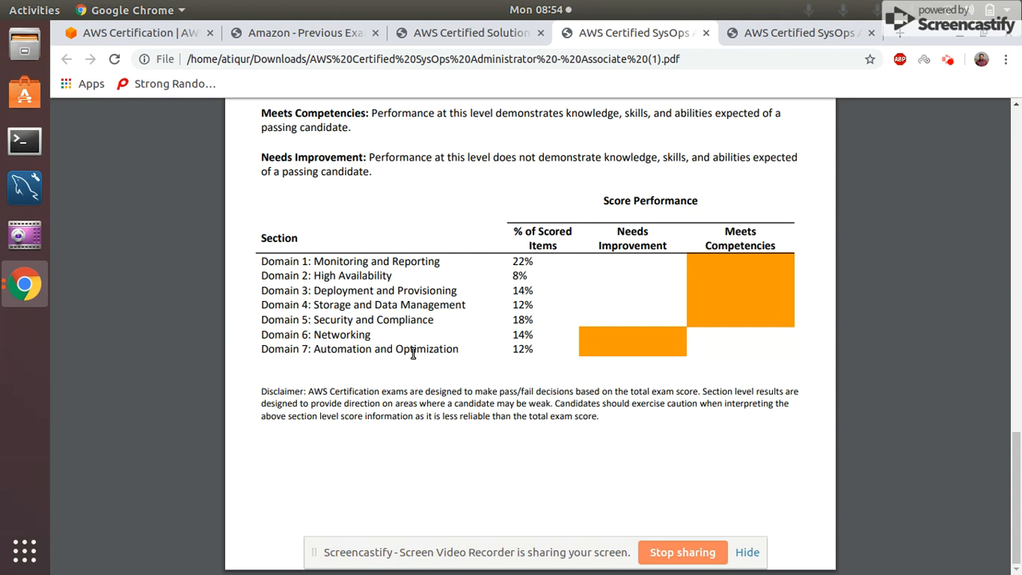
{"action": "mouse_move", "coordinate": [441, 232]}
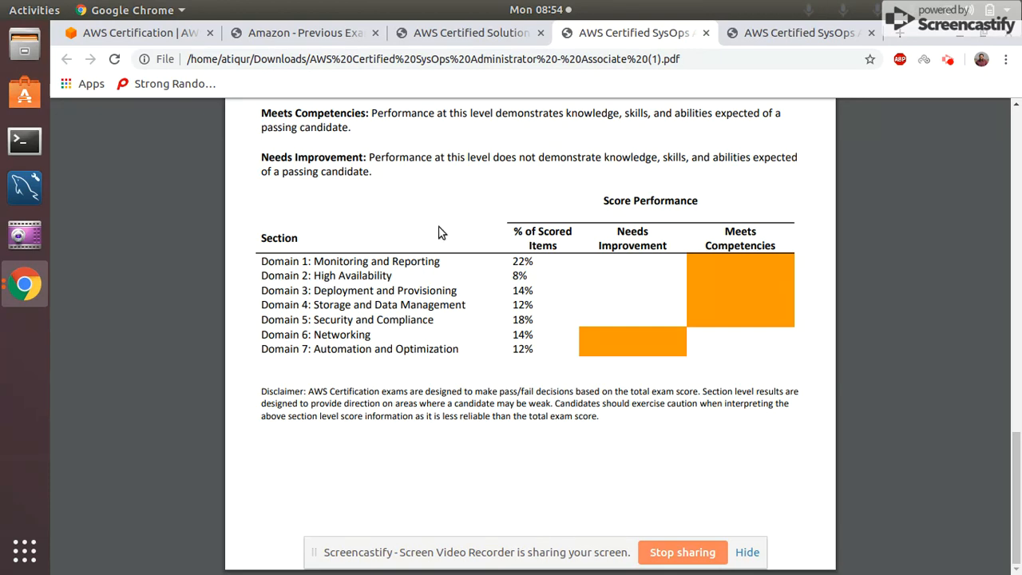
{"action": "left_click", "coordinate": [303, 32]}
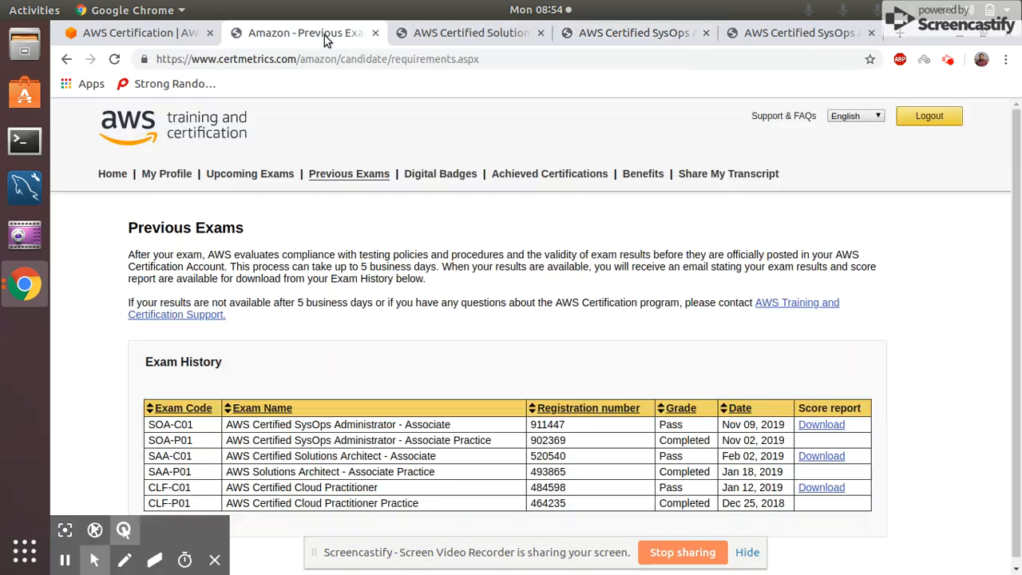
{"action": "mouse_move", "coordinate": [527, 262]}
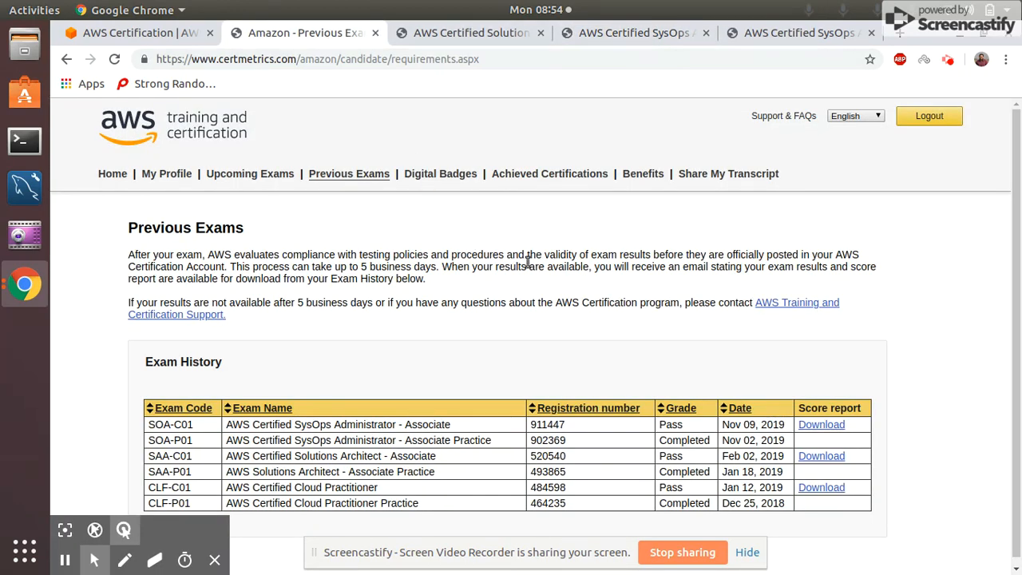
{"action": "mouse_move", "coordinate": [643, 173]}
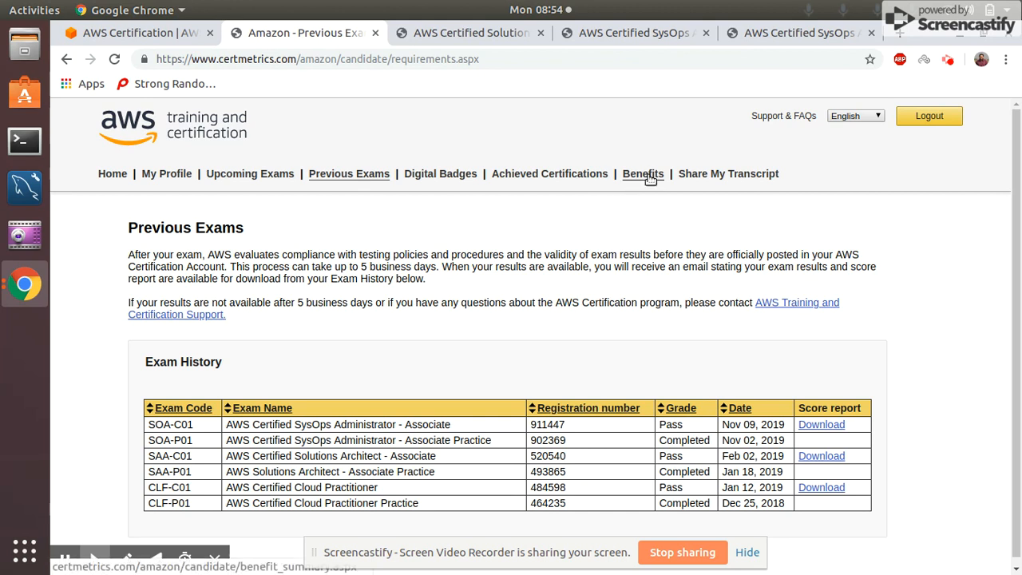
{"action": "mouse_move", "coordinate": [723, 185]}
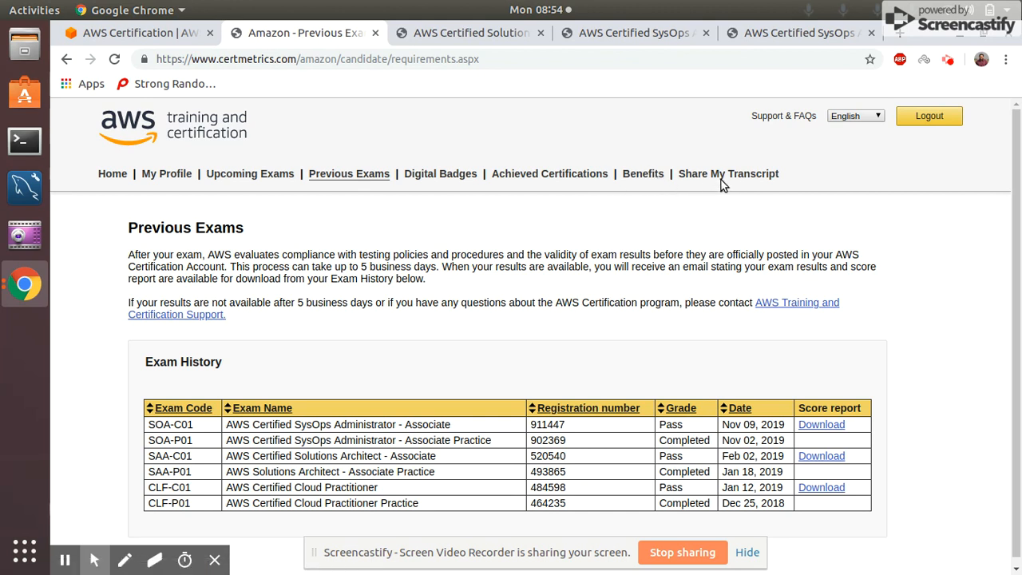
{"action": "mouse_move", "coordinate": [729, 173]}
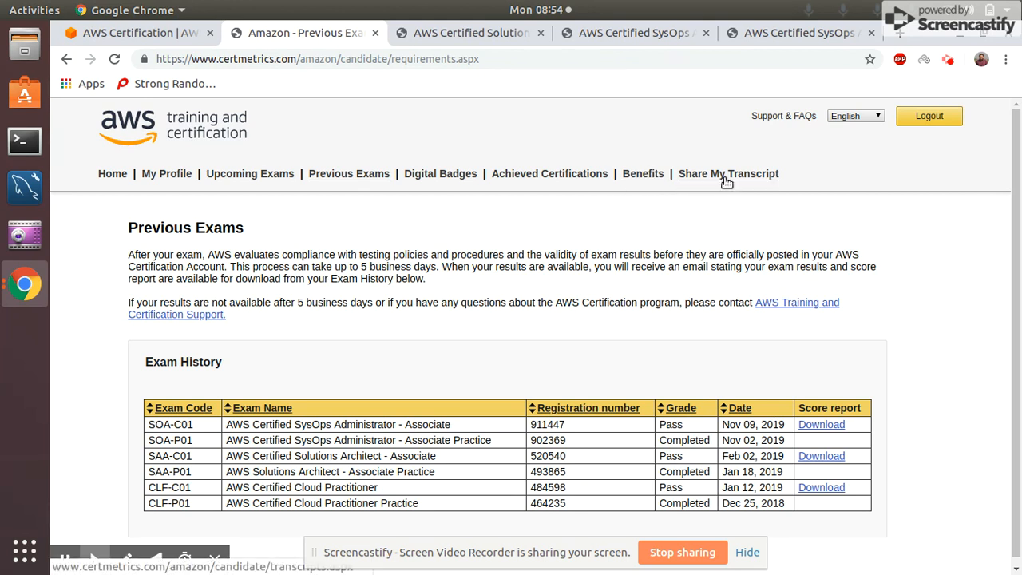
Open Share My Transcript, showing the active transcript expiring Feb 06, 2021.
{"action": "left_click", "coordinate": [727, 174]}
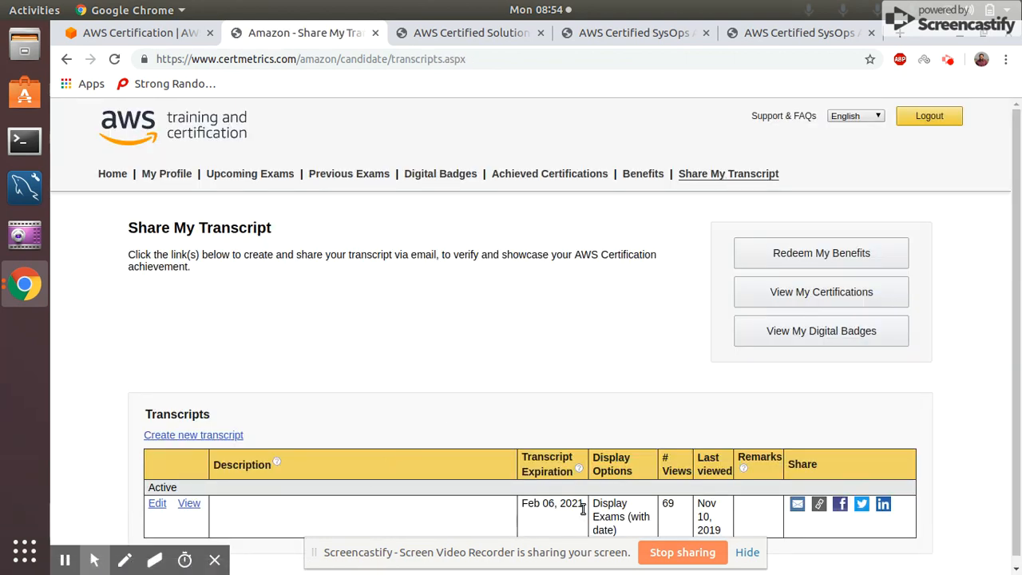
{"action": "mouse_move", "coordinate": [212, 523]}
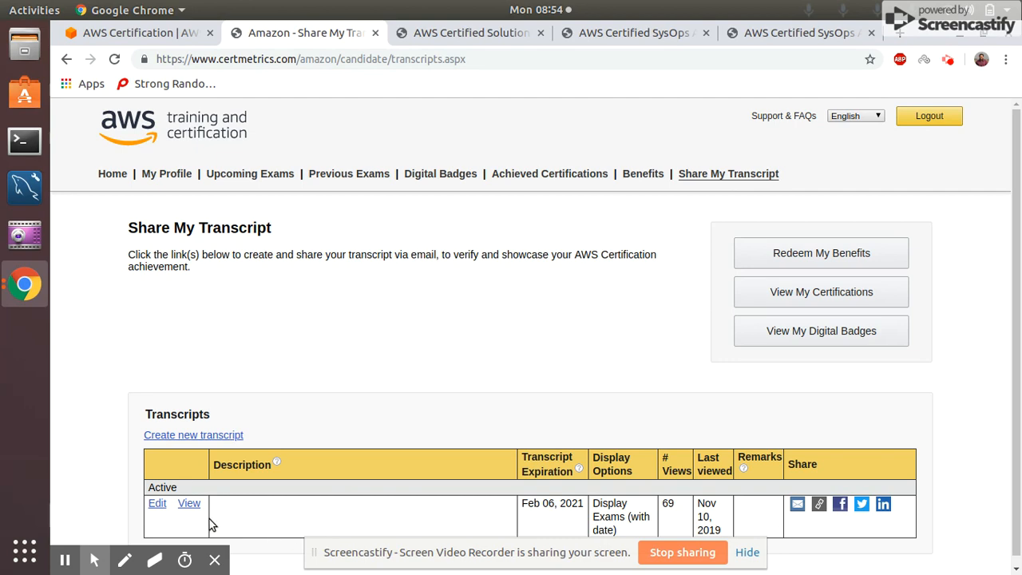
View the active transcript publicly, listing the three passed certification exams with dates.
{"action": "left_click", "coordinate": [189, 503]}
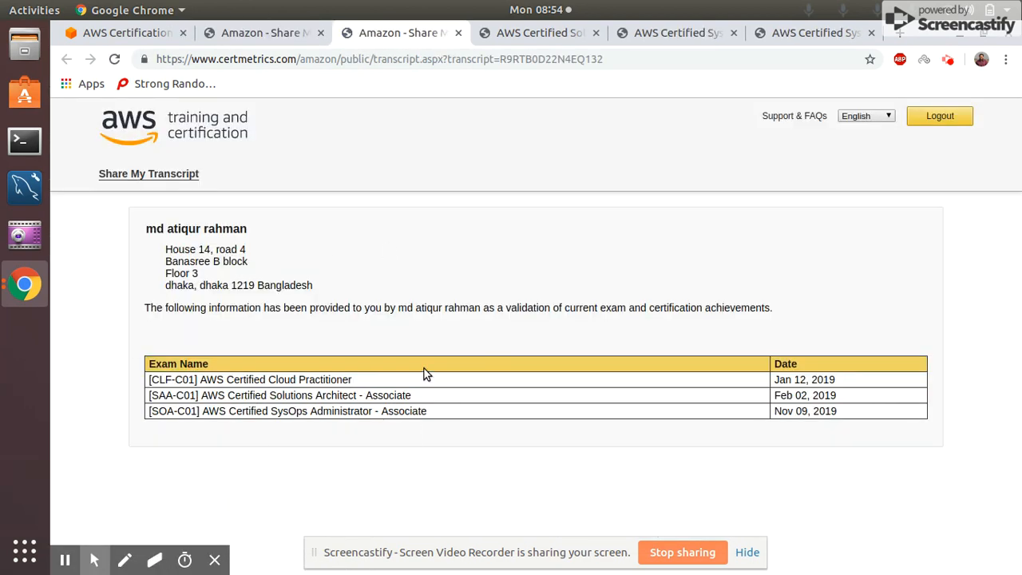
{"action": "mouse_move", "coordinate": [453, 252]}
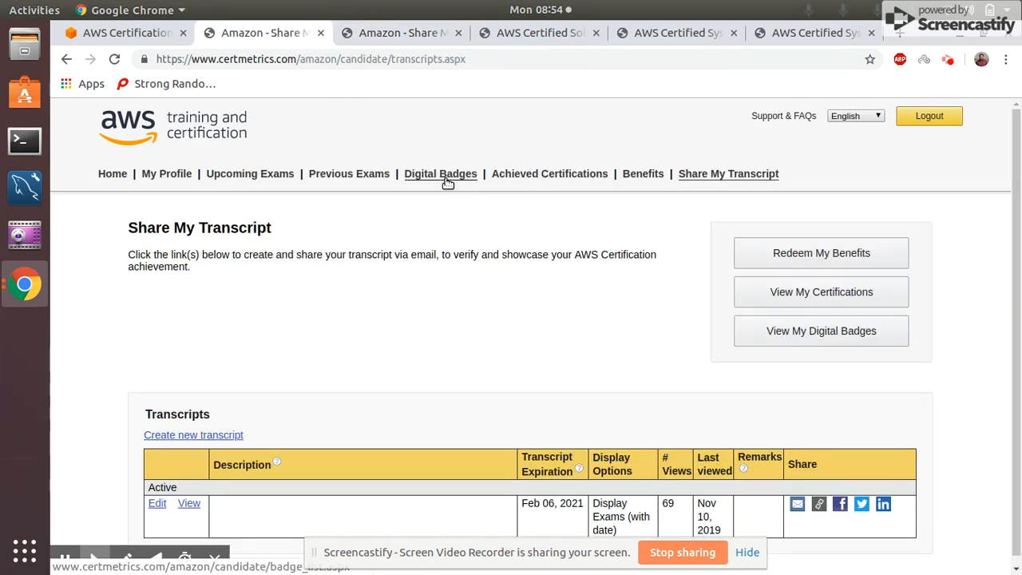
Open Digital Badges and show the Cloud Practitioner, Solutions Architect and SysOps badges.
{"action": "left_click", "coordinate": [440, 174]}
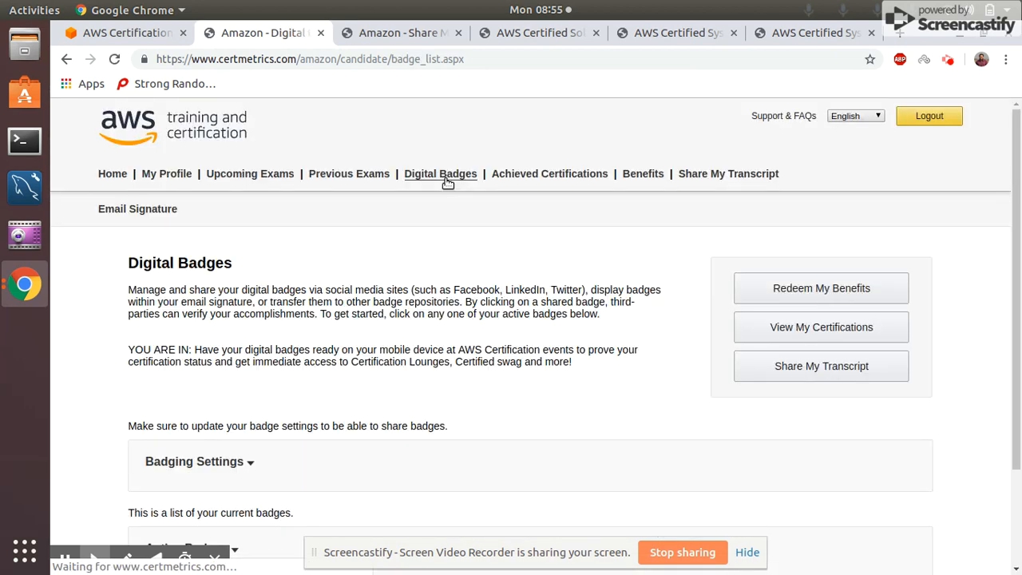
{"action": "scroll", "scroll_direction": "down", "scroll_amount": 3}
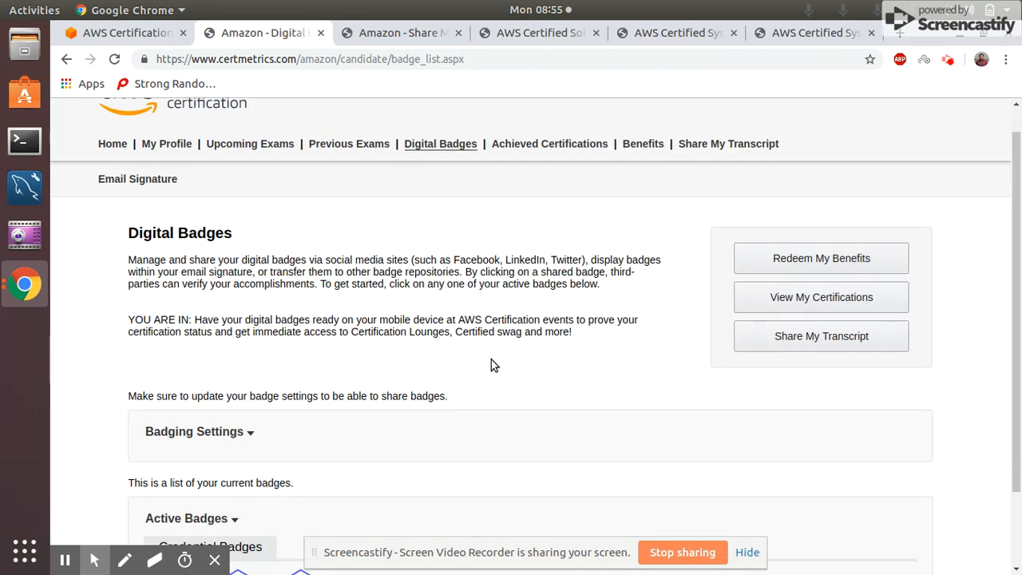
{"action": "scroll", "scroll_direction": "down", "scroll_amount": 3}
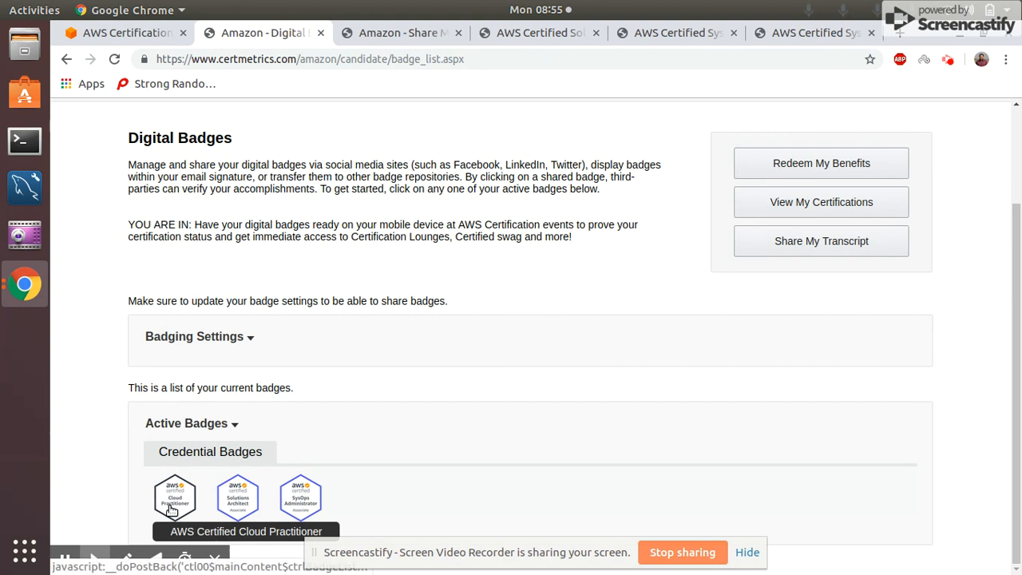
{"action": "mouse_move", "coordinate": [324, 499]}
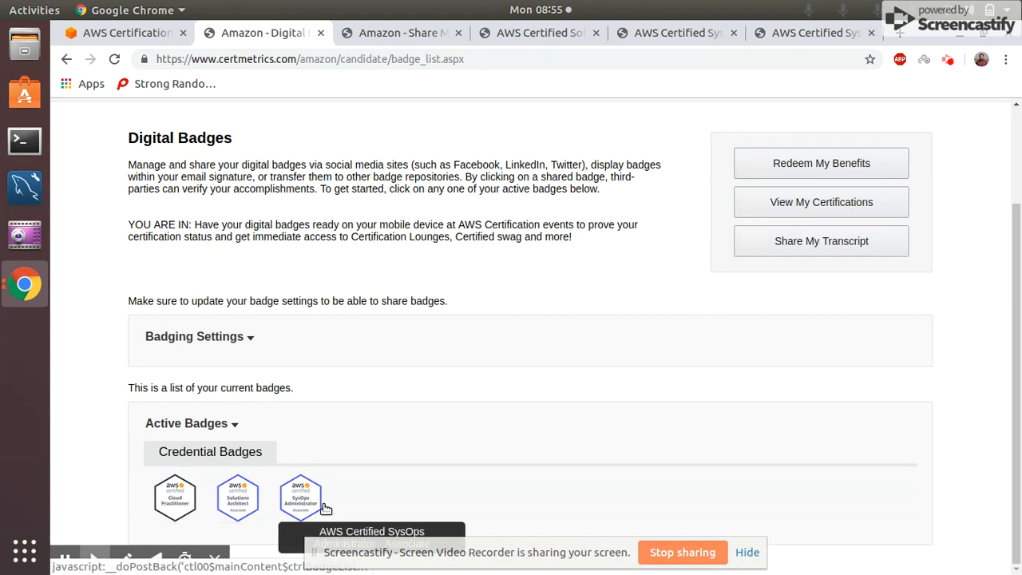
{"action": "mouse_move", "coordinate": [635, 224]}
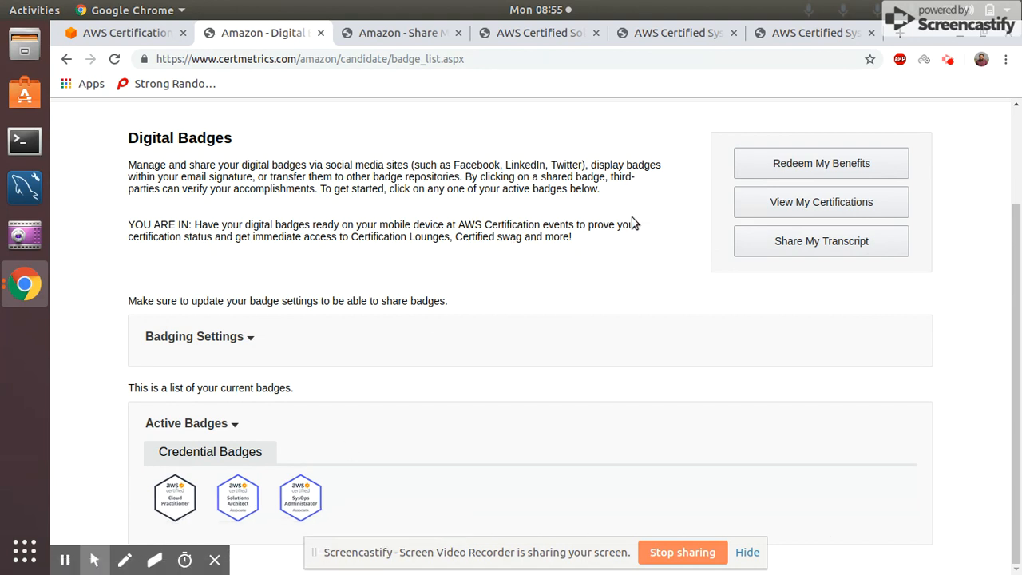
{"action": "scroll", "scroll_direction": "up", "scroll_amount": 3}
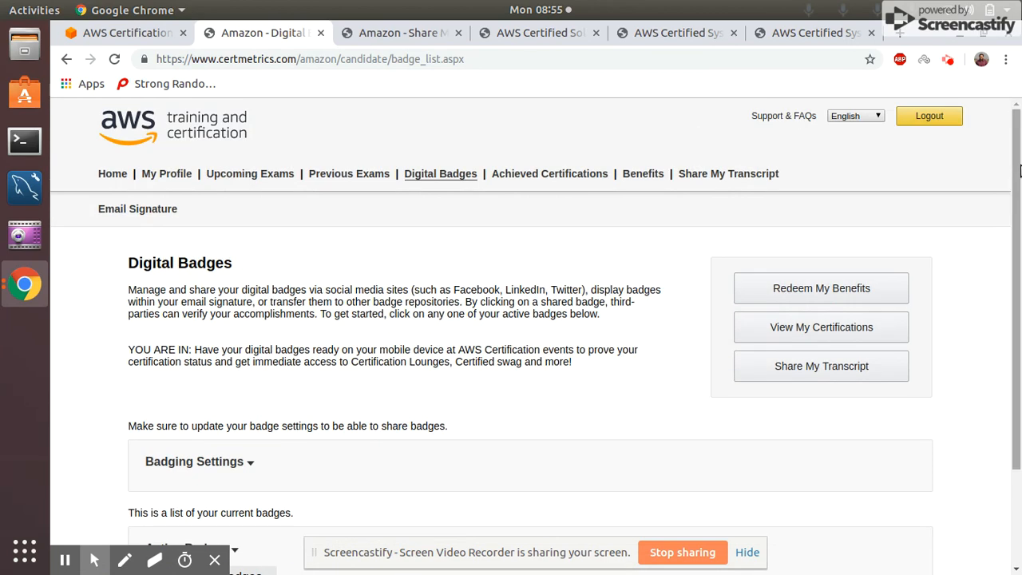